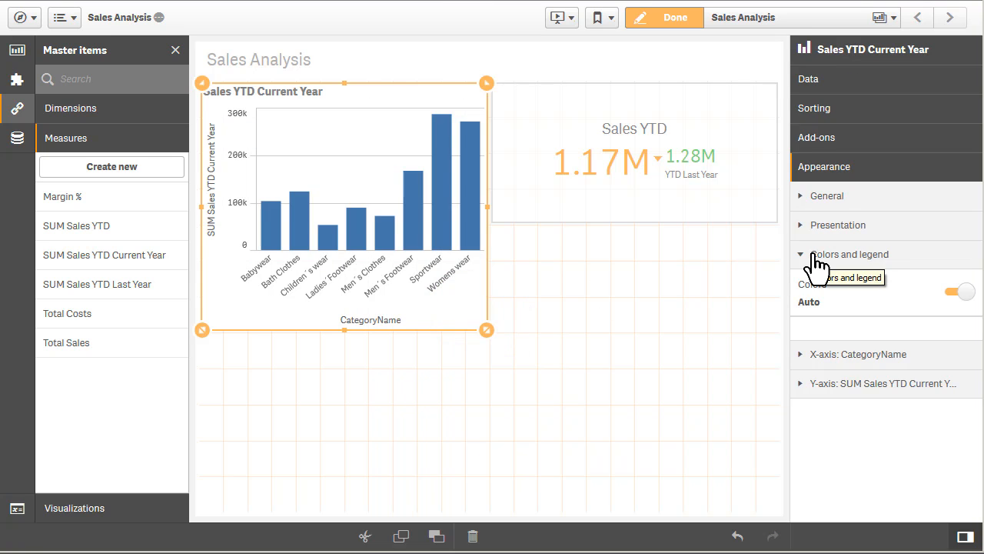
Step: Give the Sales YTD Current Year bars a custom periwinkle colour, hex #7684e9
click(959, 291)
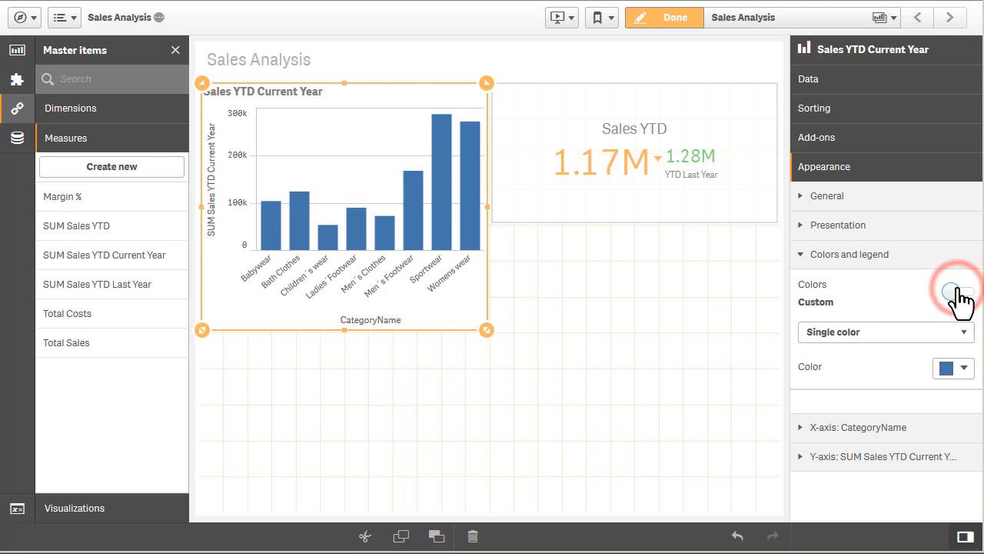
click(958, 292)
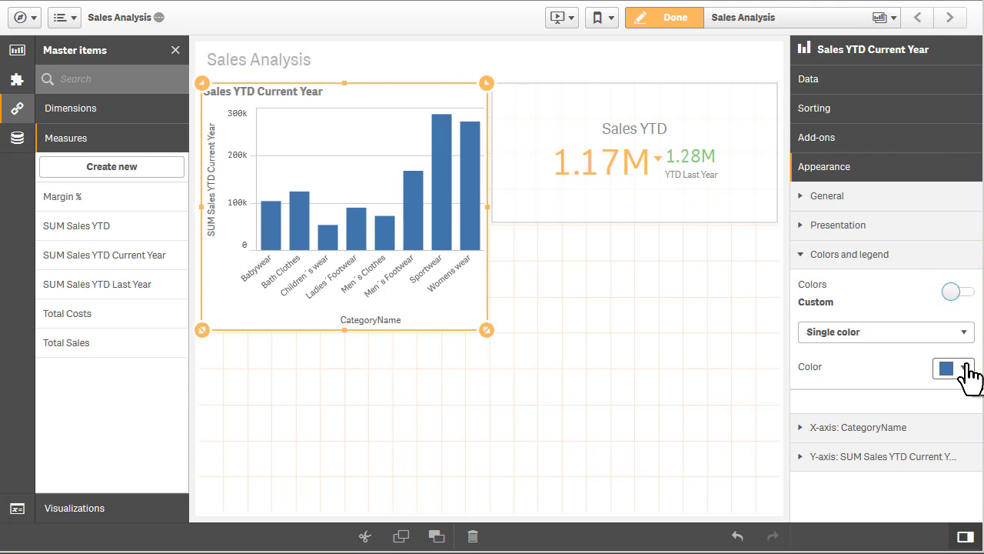
click(954, 368)
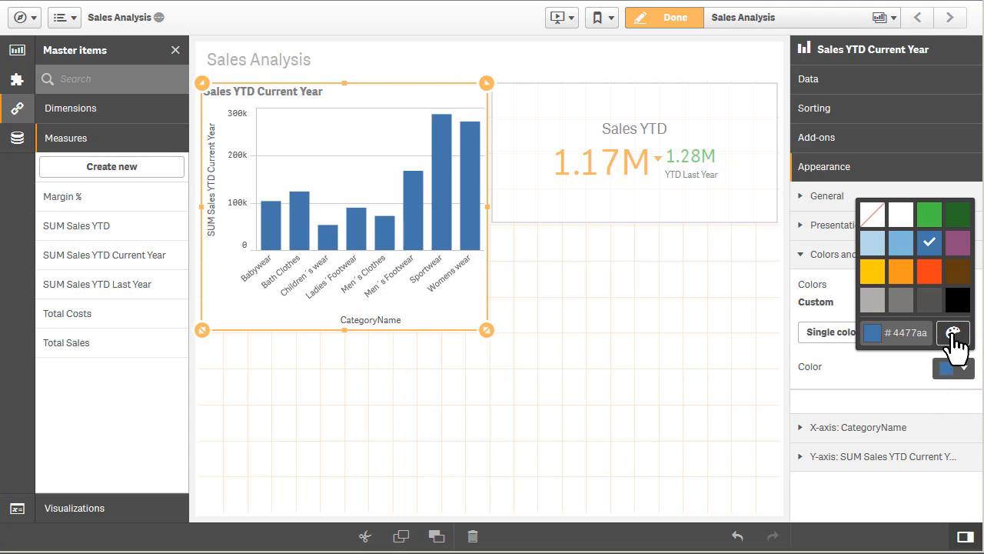
click(953, 332)
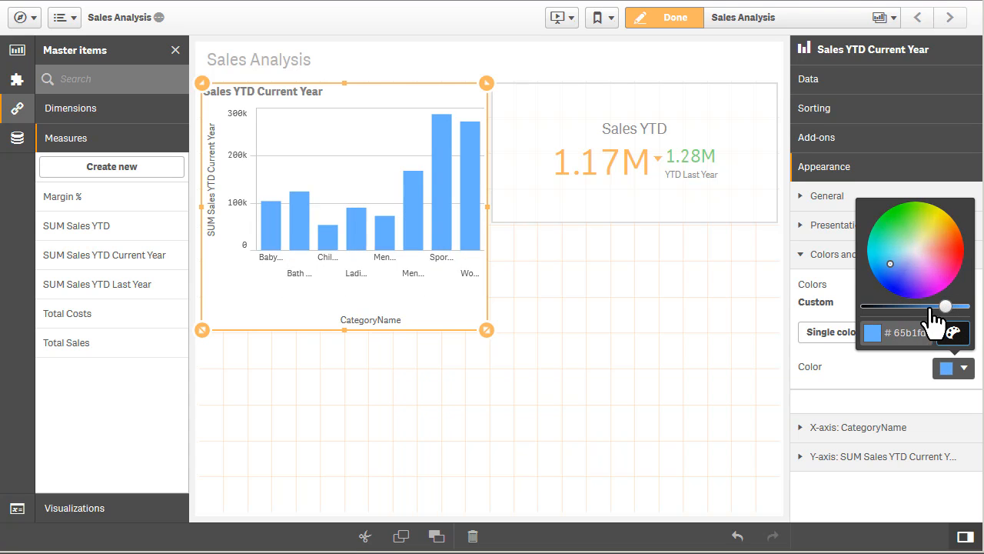
click(946, 246)
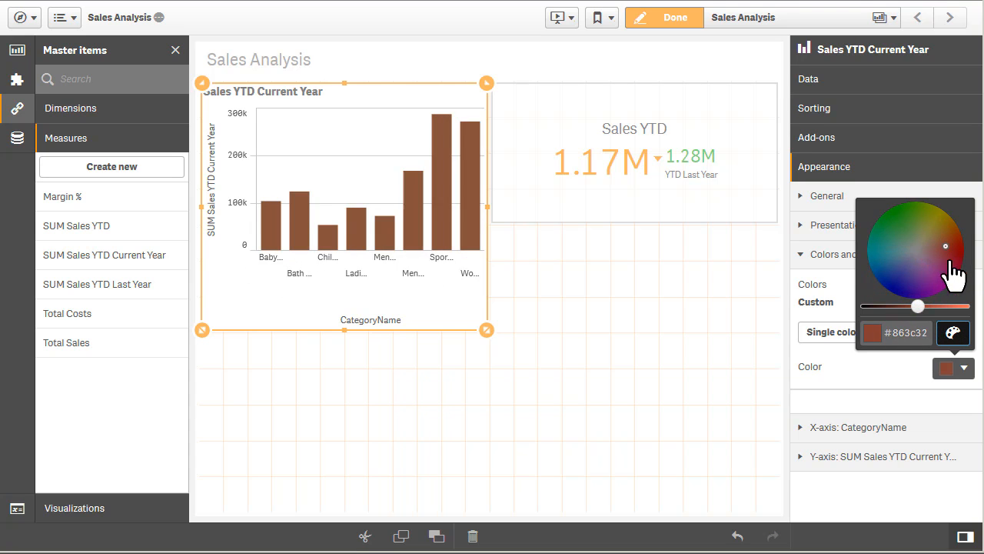
click(938, 244)
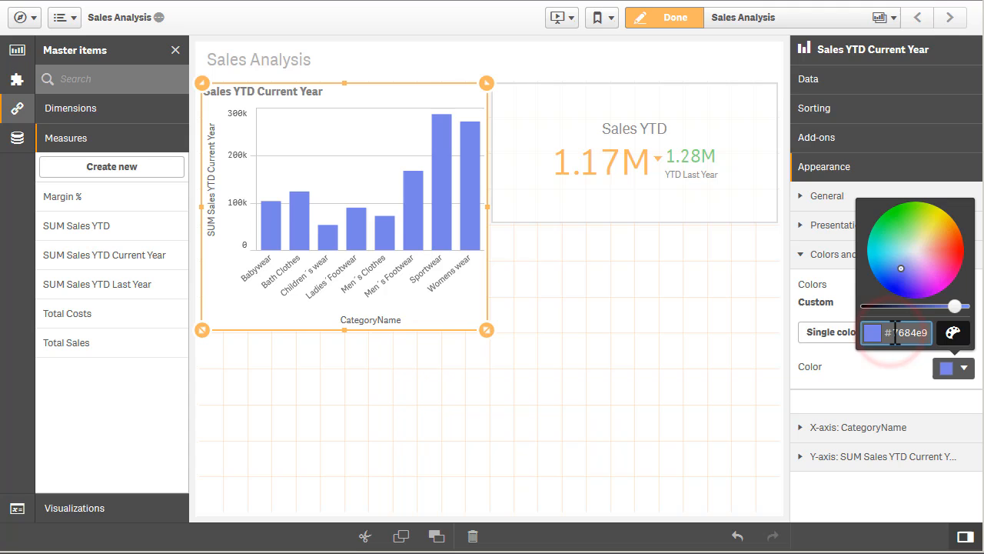
click(669, 323)
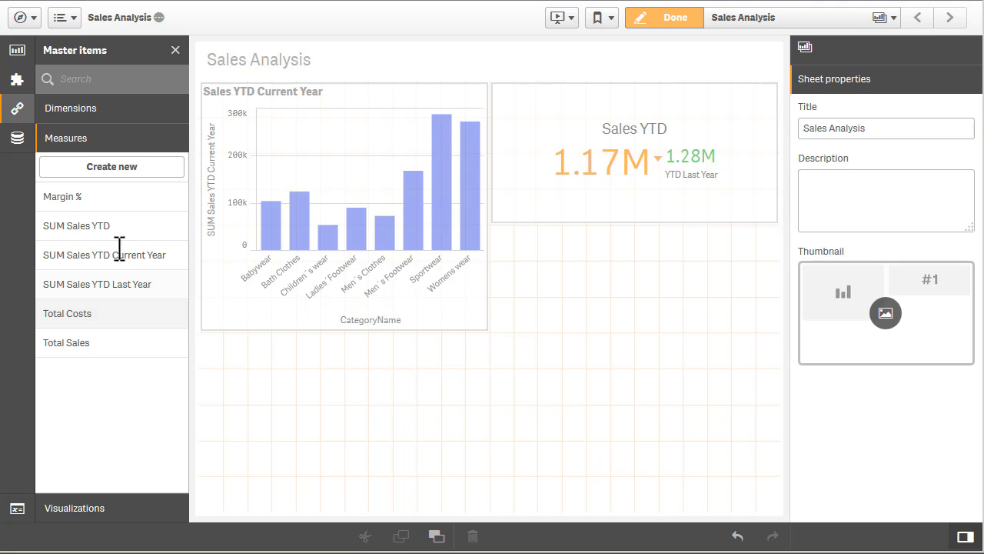
mouse_move(77, 225)
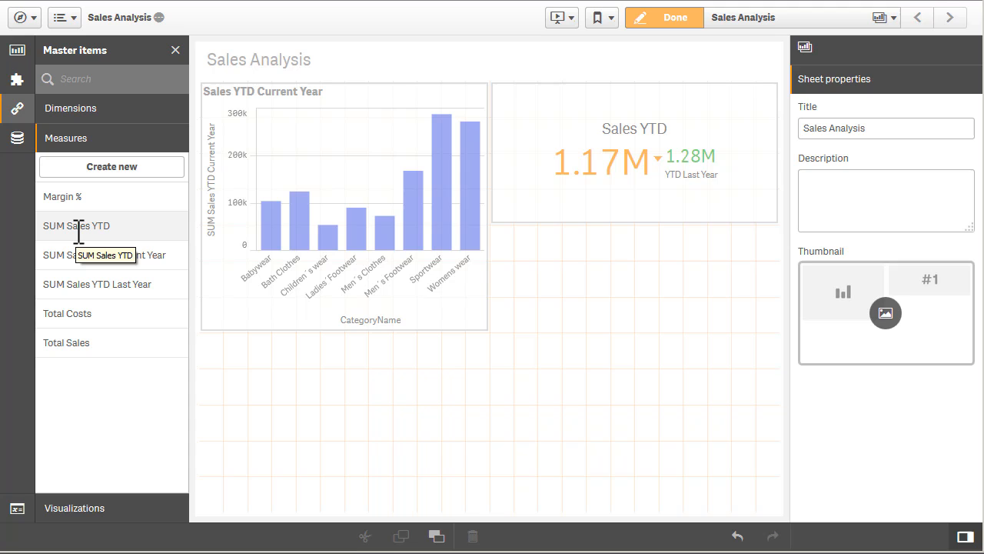
Step: Colour the SUM Sales YTD master measure green (#46c646), save it, and view its details
right_click(76, 226)
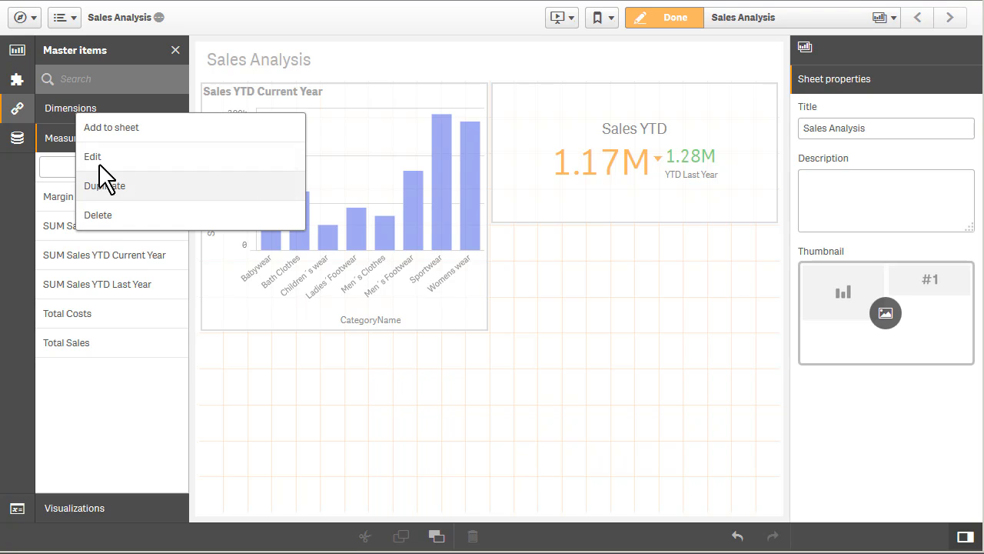
click(93, 156)
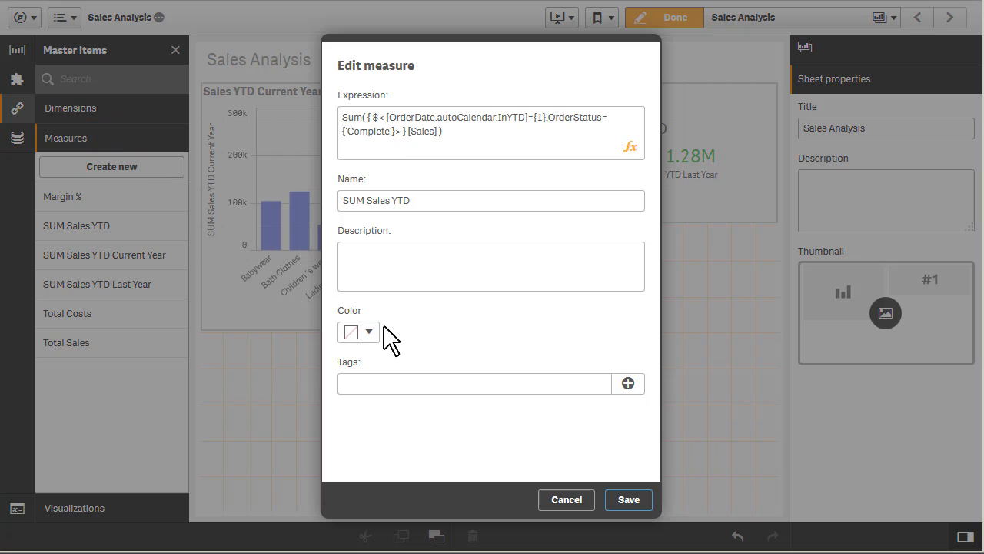
click(369, 332)
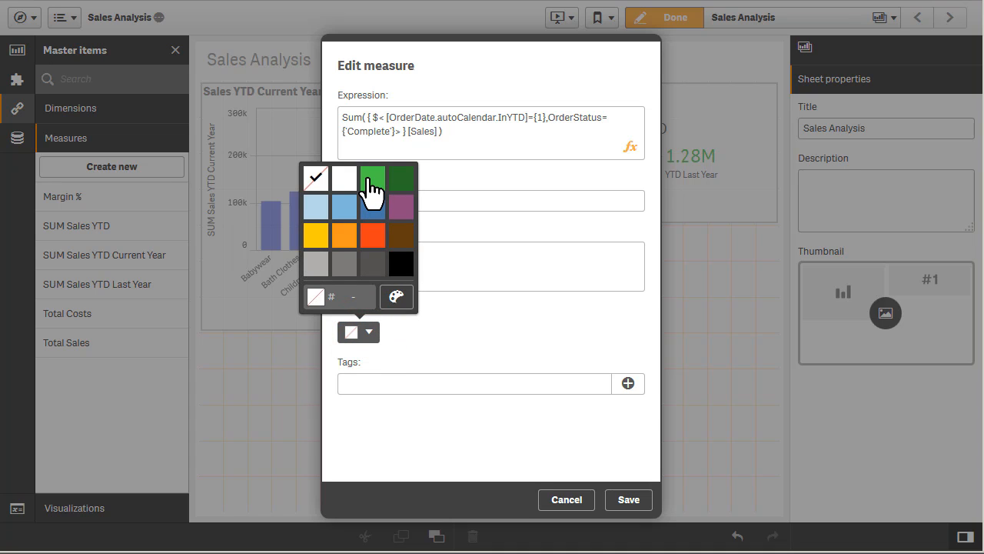
click(372, 177)
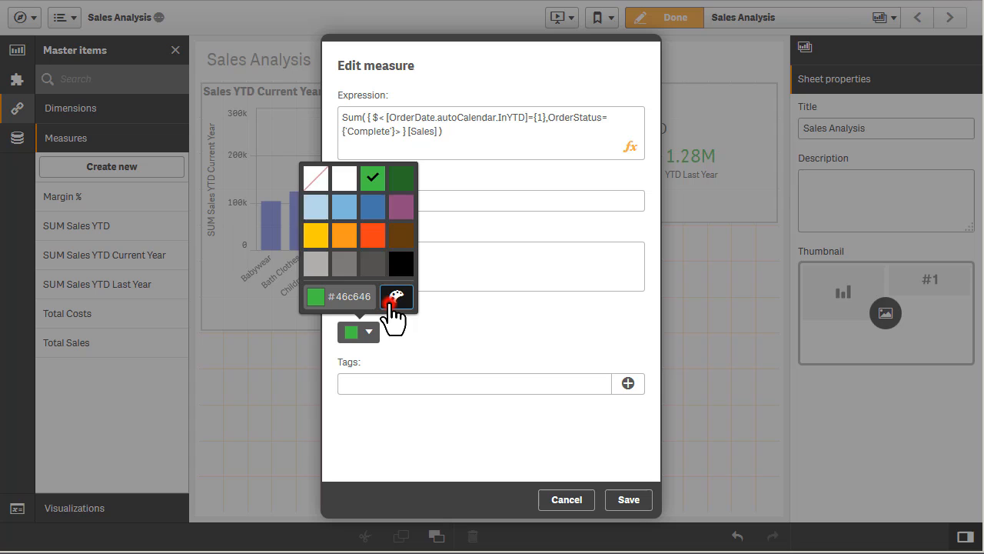
click(628, 499)
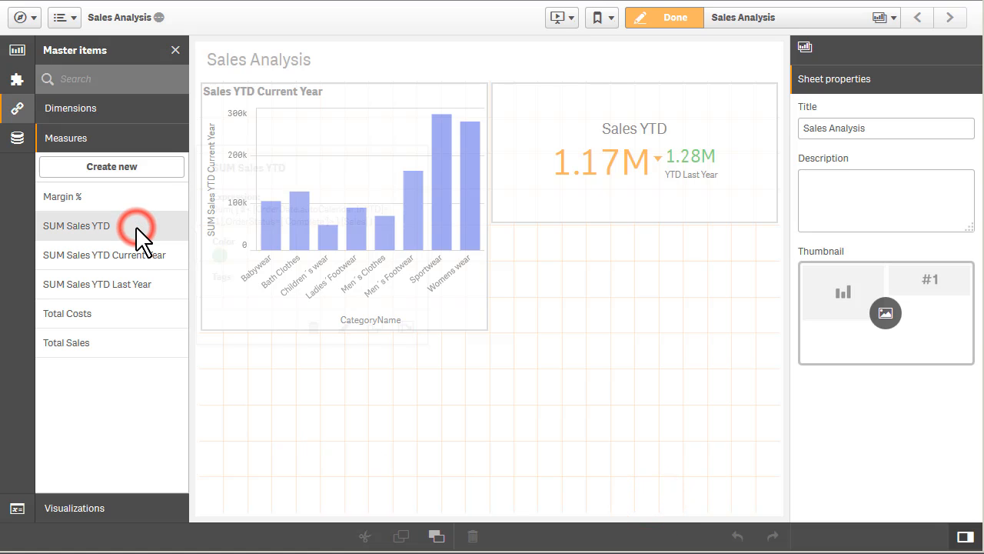
click(76, 225)
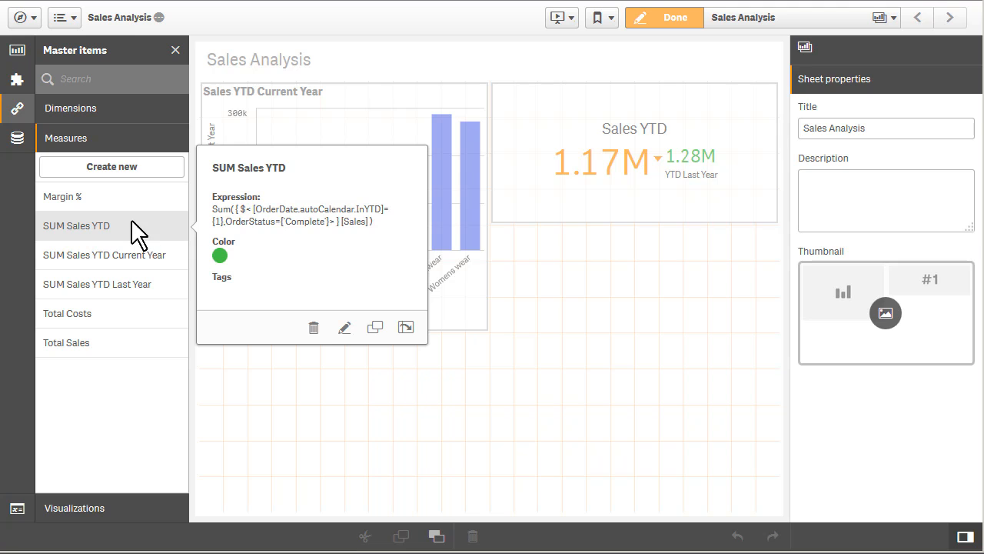
click(76, 225)
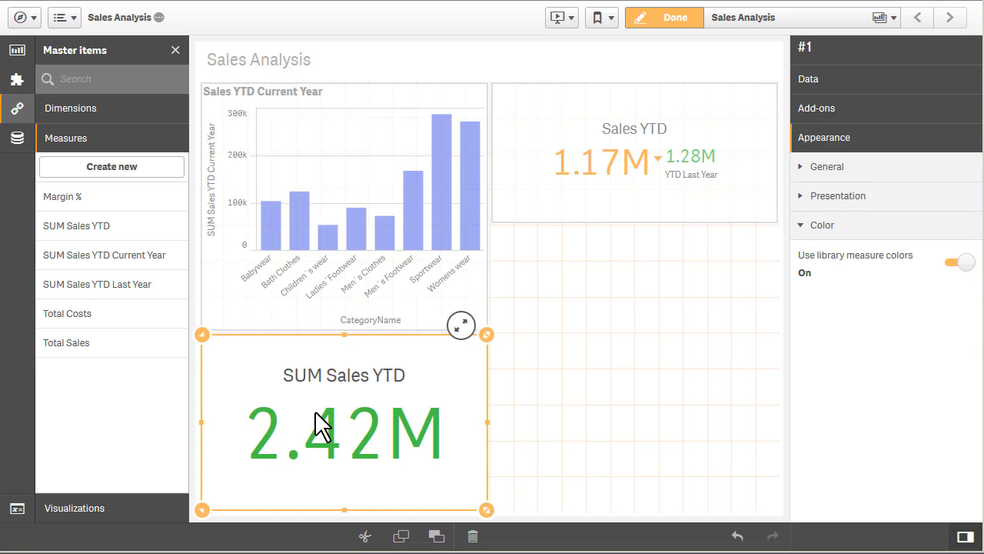
mouse_move(336, 426)
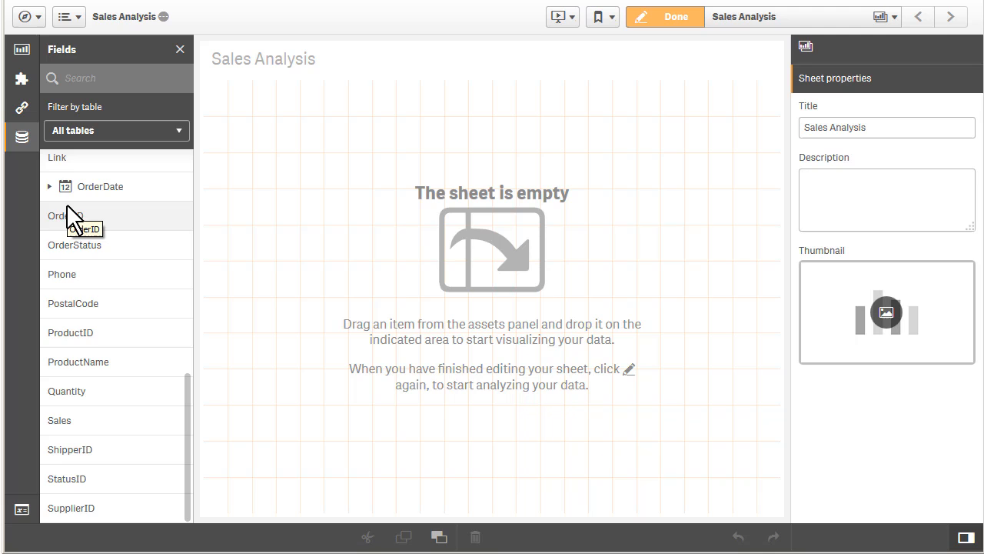
mouse_move(139, 223)
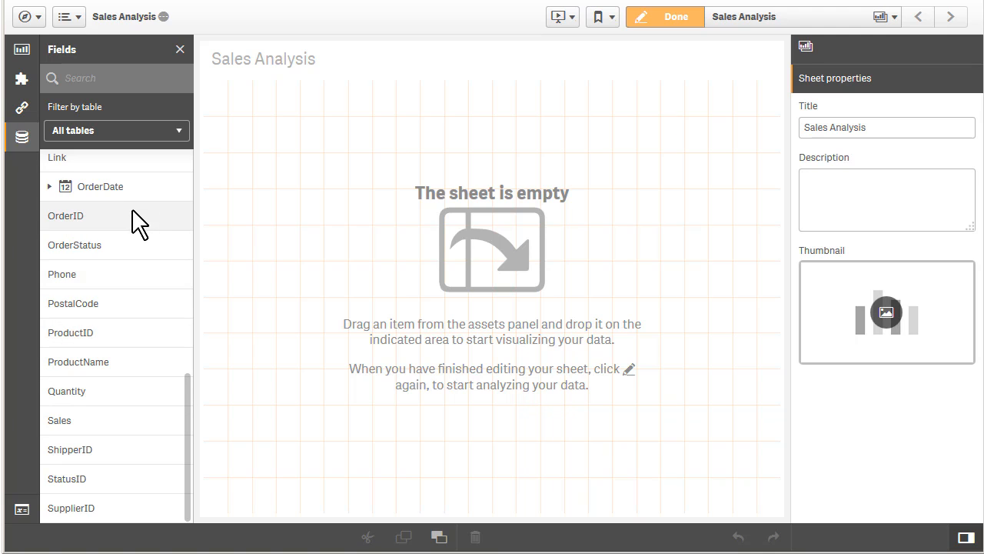
mouse_move(139, 420)
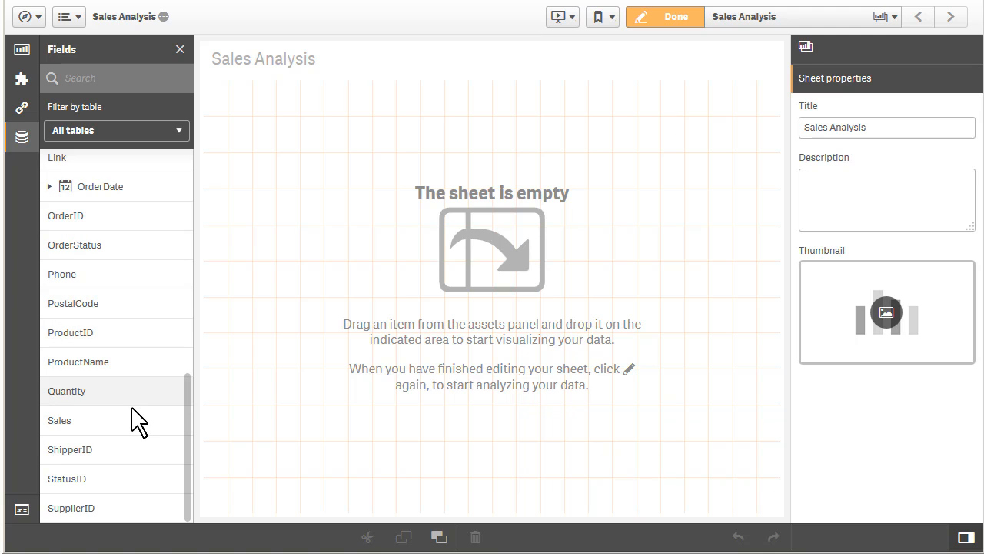
mouse_move(129, 427)
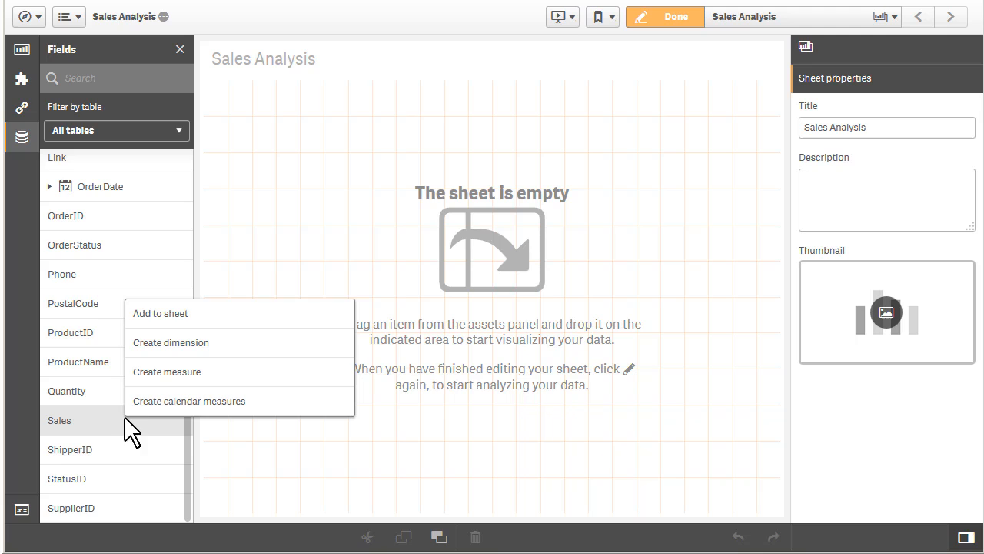
Step: Start creating calendar measures for the Sales field from the Fields panel
click(189, 401)
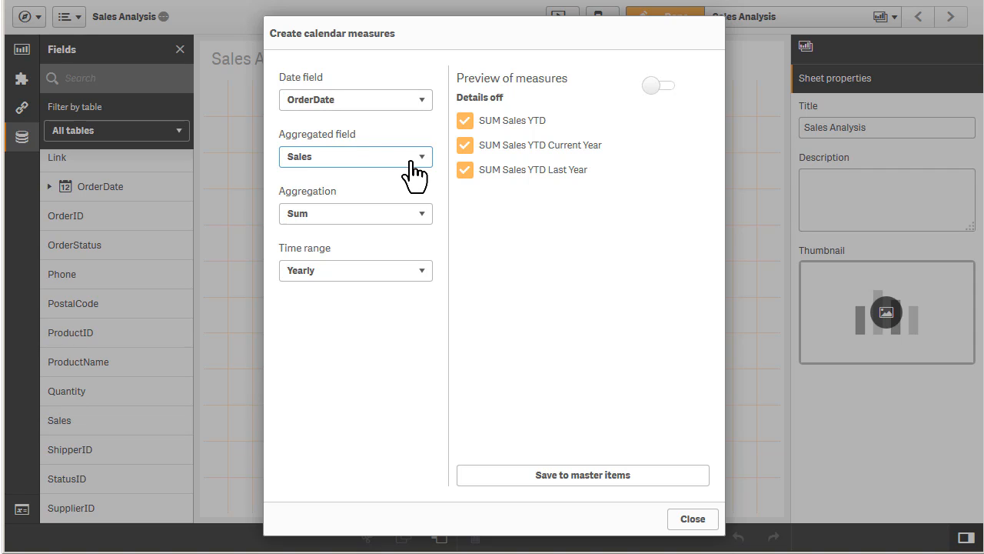
mouse_move(408, 184)
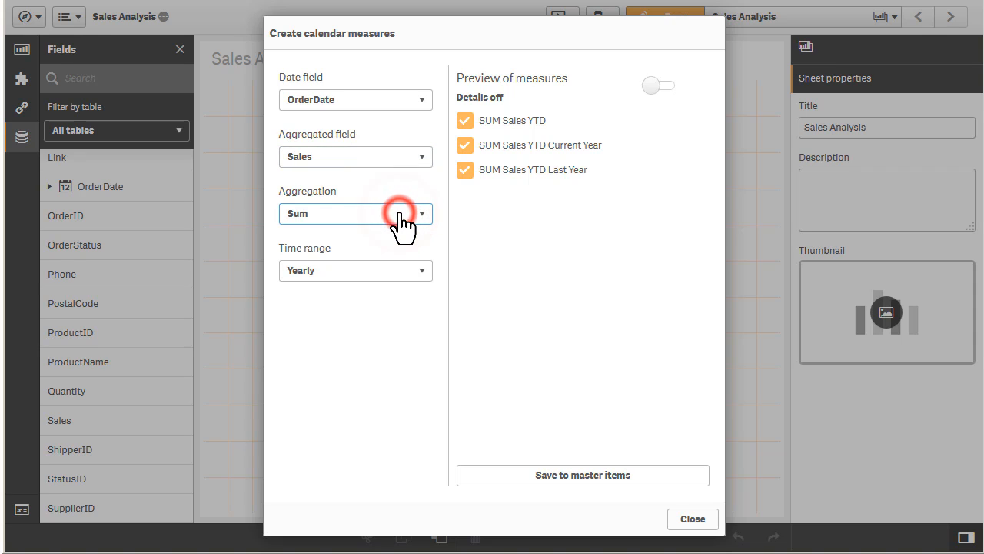
Step: Set the calendar measures' time range to Yearly after trying other ranges
click(355, 269)
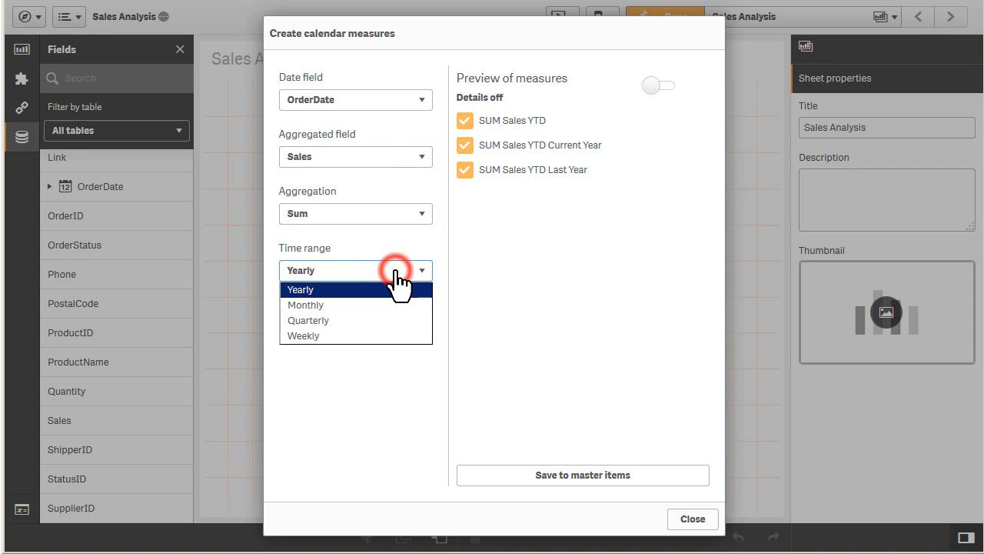
mouse_move(385, 310)
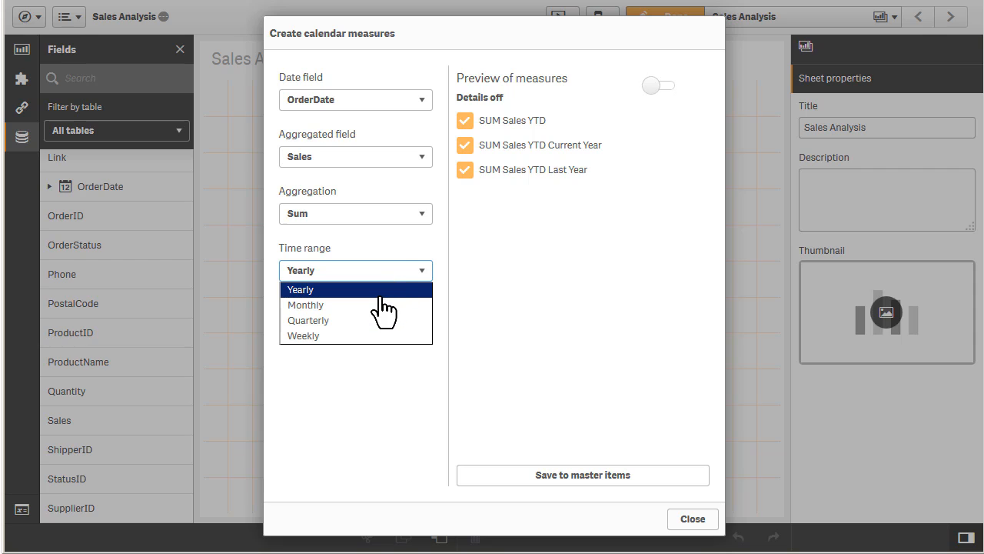
click(305, 305)
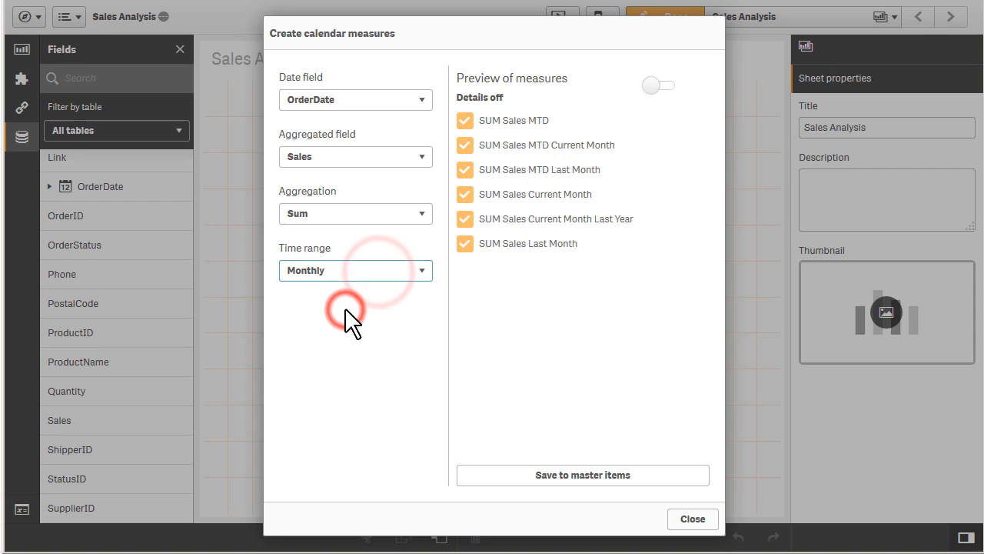
click(355, 269)
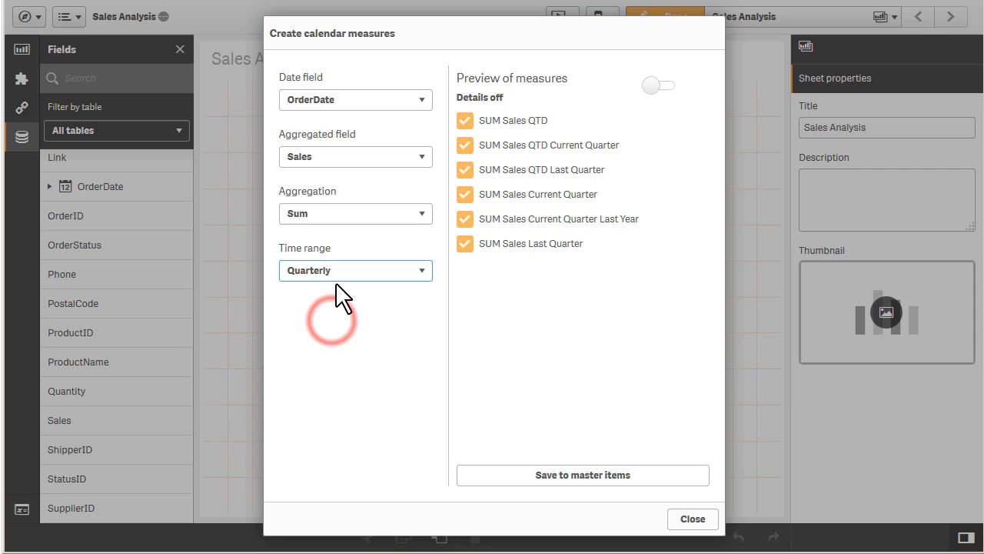
click(355, 270)
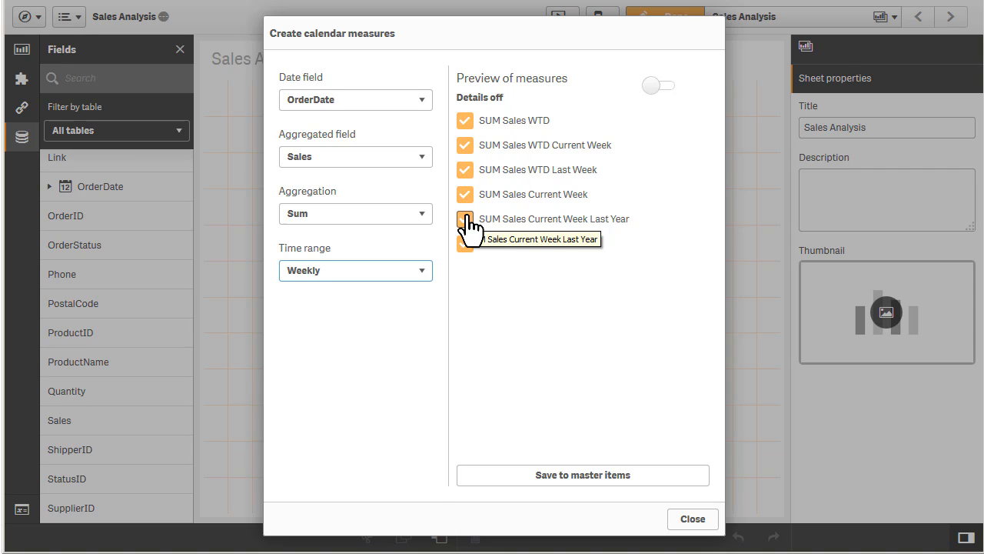
click(355, 270)
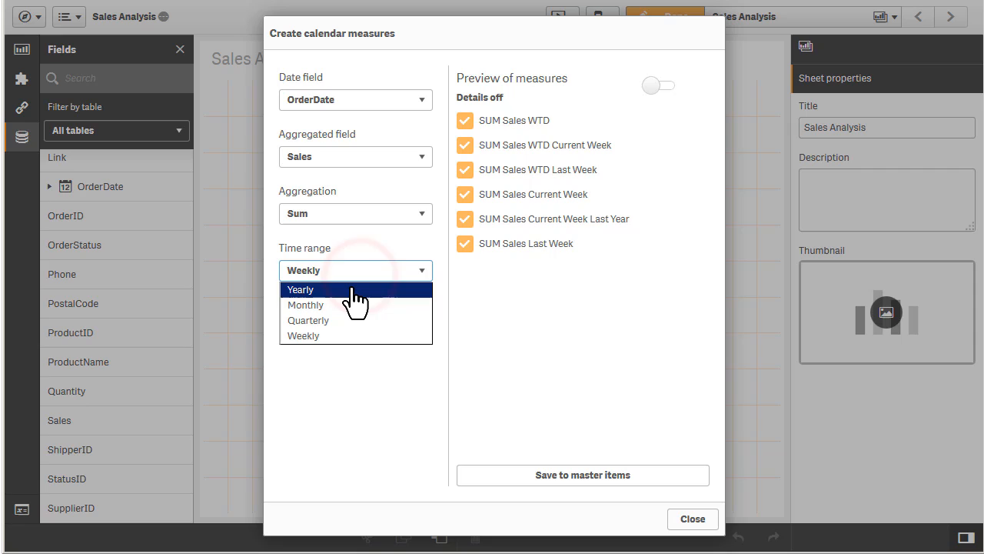
click(300, 289)
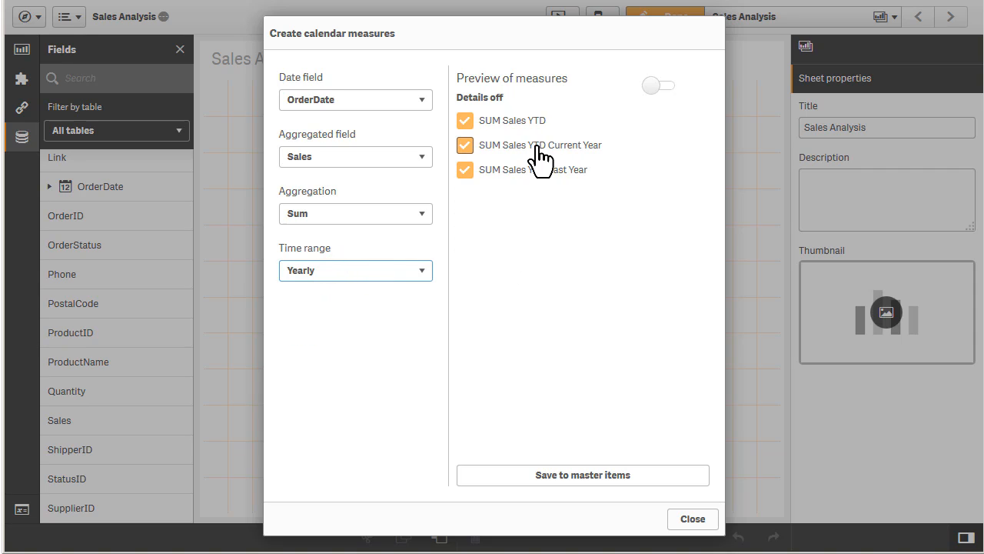
mouse_move(511, 157)
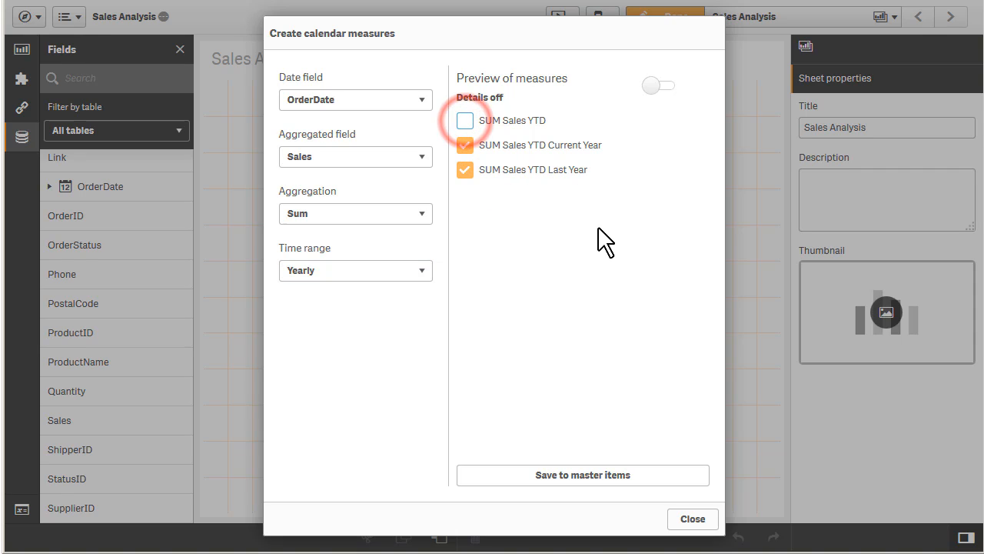
Step: Save SUM Sales YTD Current Year and Last Year to master items, then close the dialog
click(657, 84)
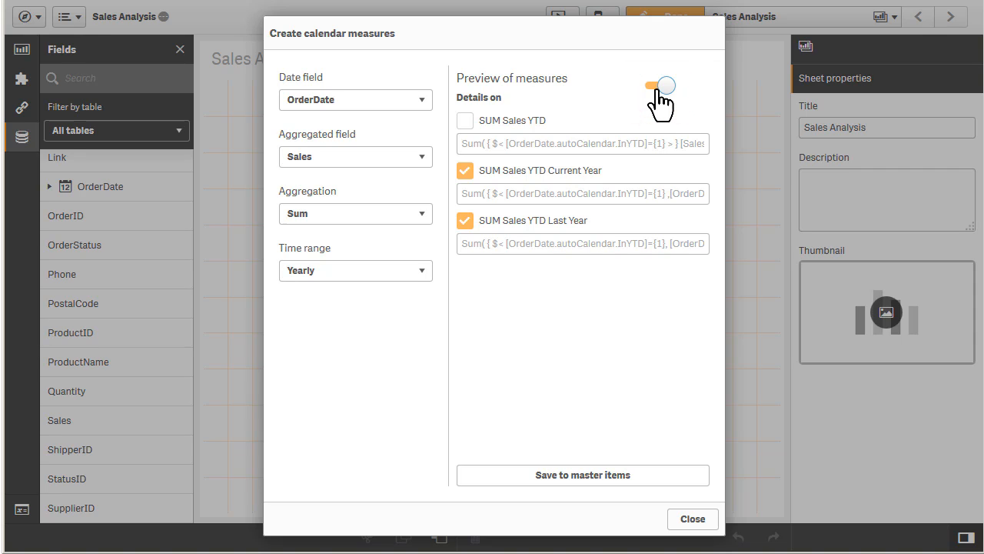
click(582, 474)
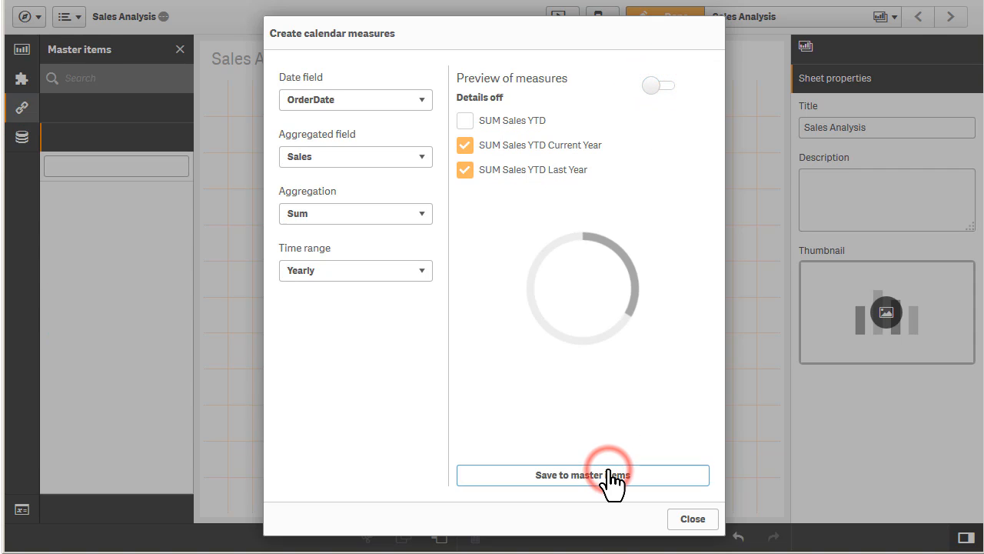
click(584, 475)
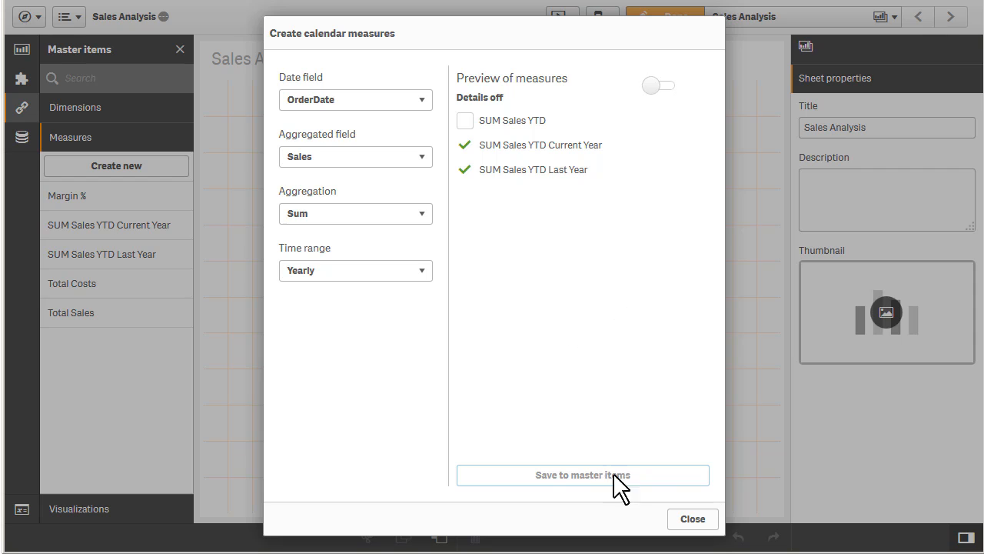
click(691, 518)
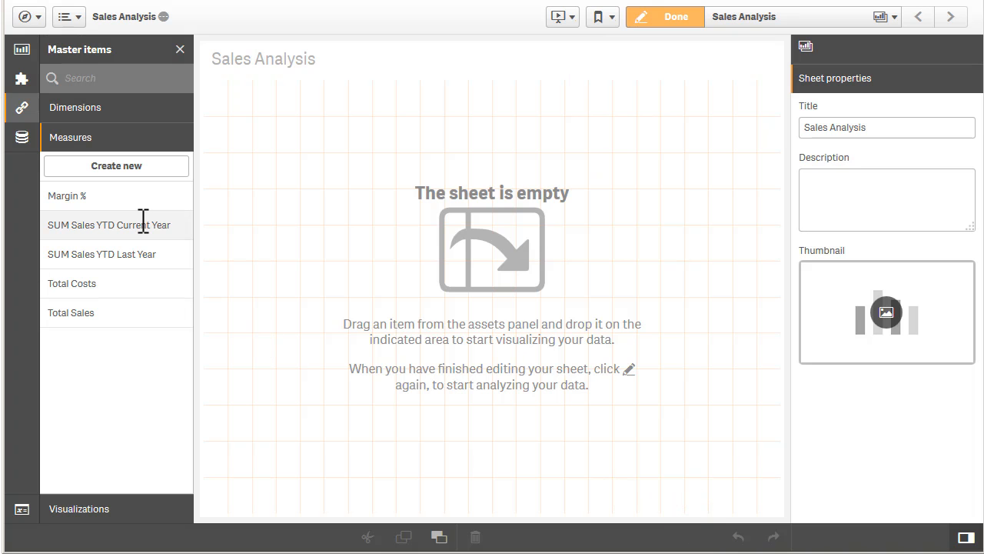
mouse_move(109, 224)
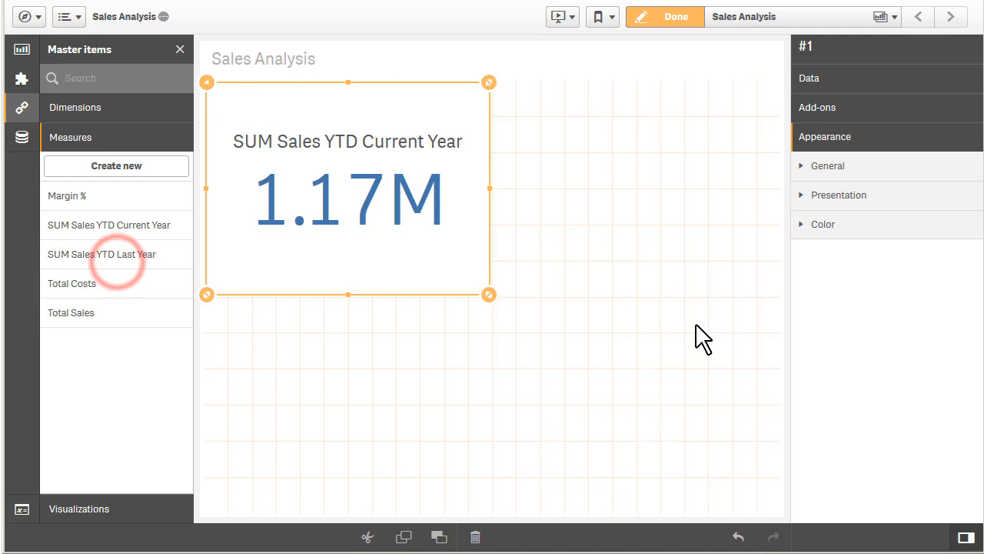
Step: Drag SUM Sales YTD Current Year onto the Sales Analysis sheet as a 1.17M KPI
drag(101, 254, 611, 188)
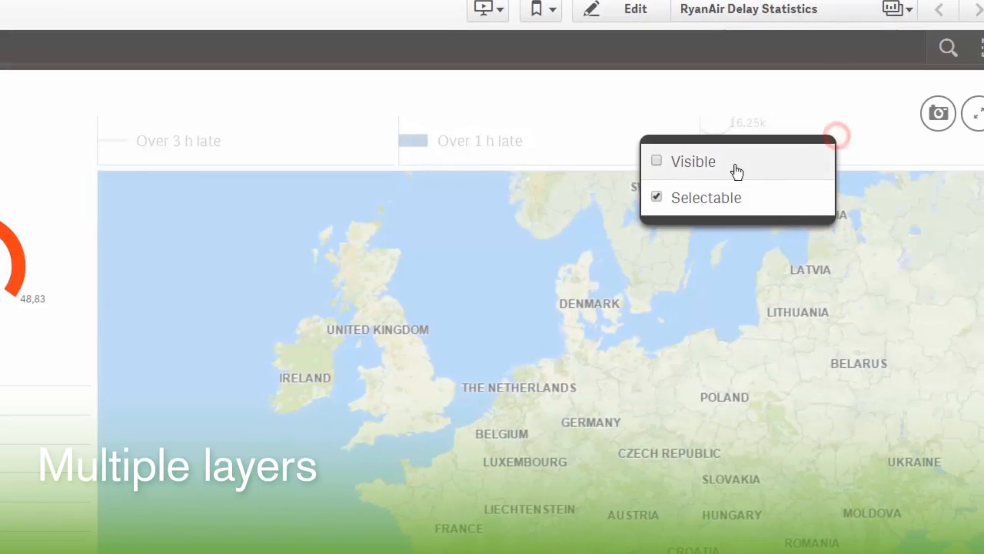
Step: Toggle a map layer's visibility, filter routes to Gatwick, and view Area Layer properties
click(656, 161)
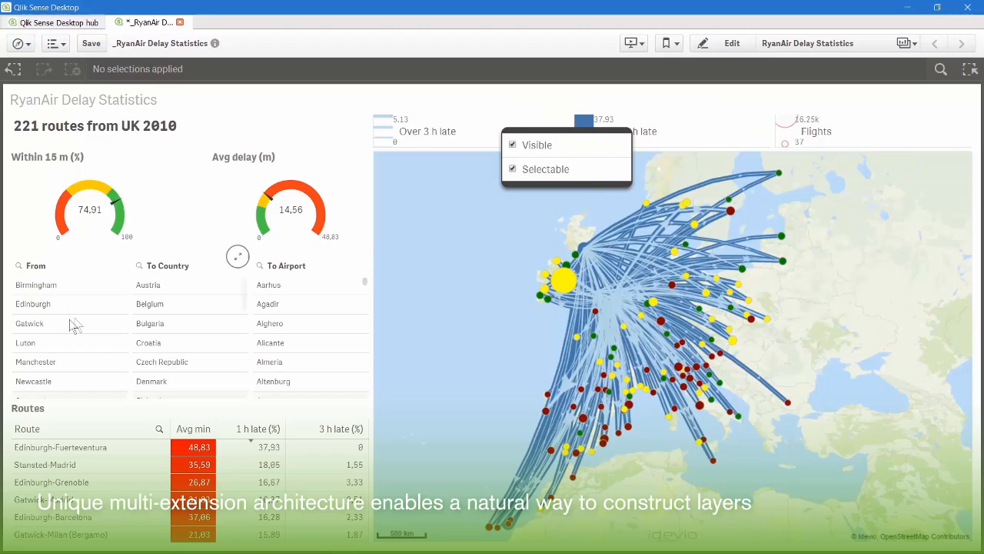
click(29, 323)
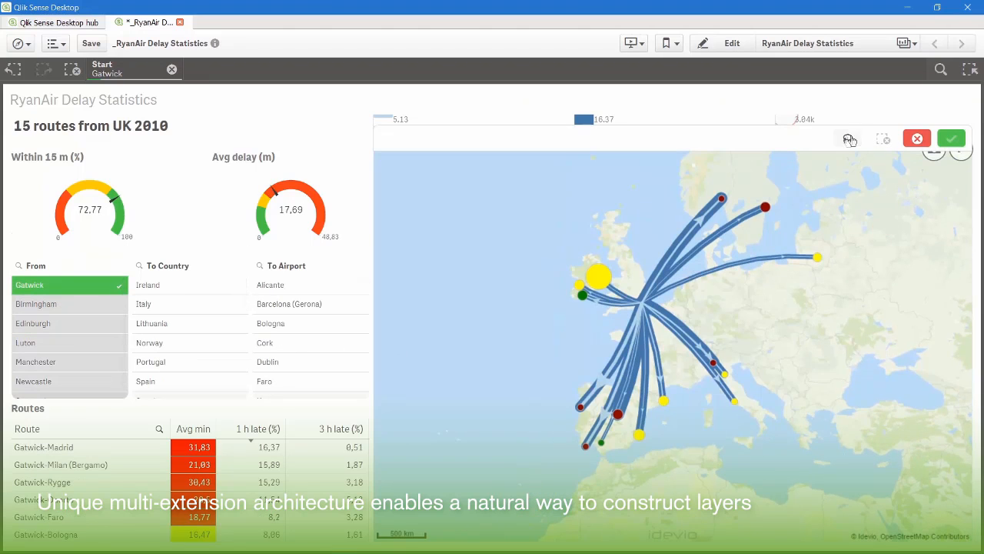
click(848, 139)
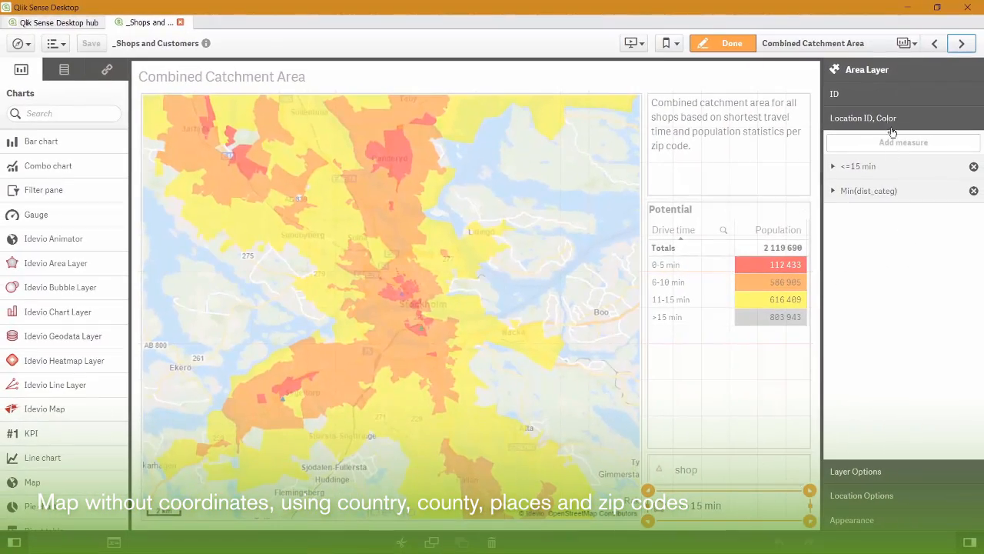
click(832, 166)
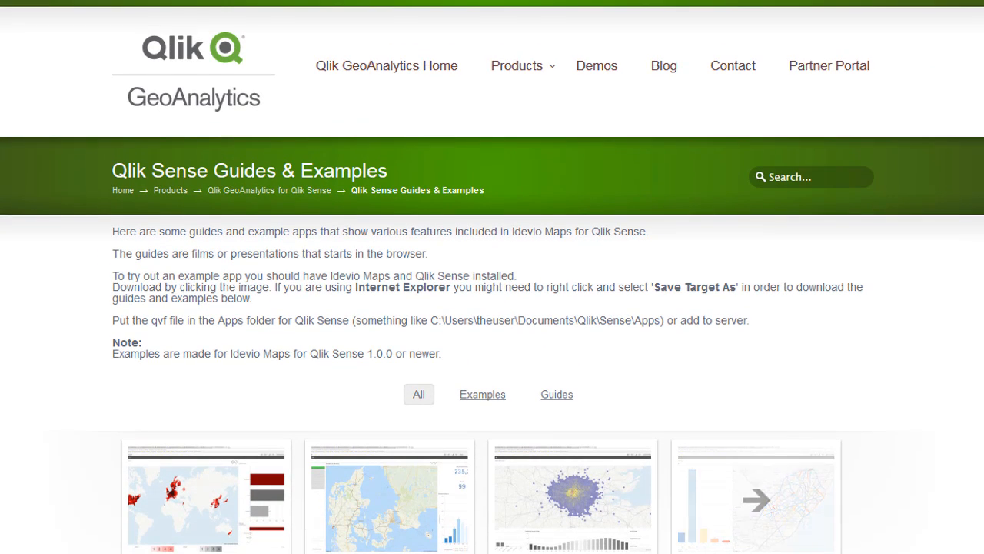
Step: Scroll through the Qlik GeoAnalytics Guides & Examples and Community overview pages
scroll(down, 3)
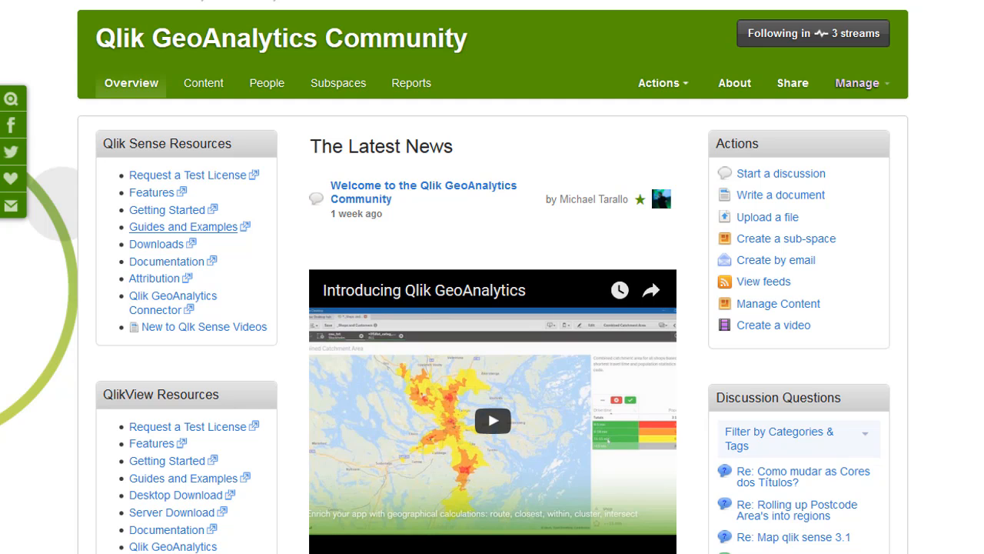
scroll(down, 3)
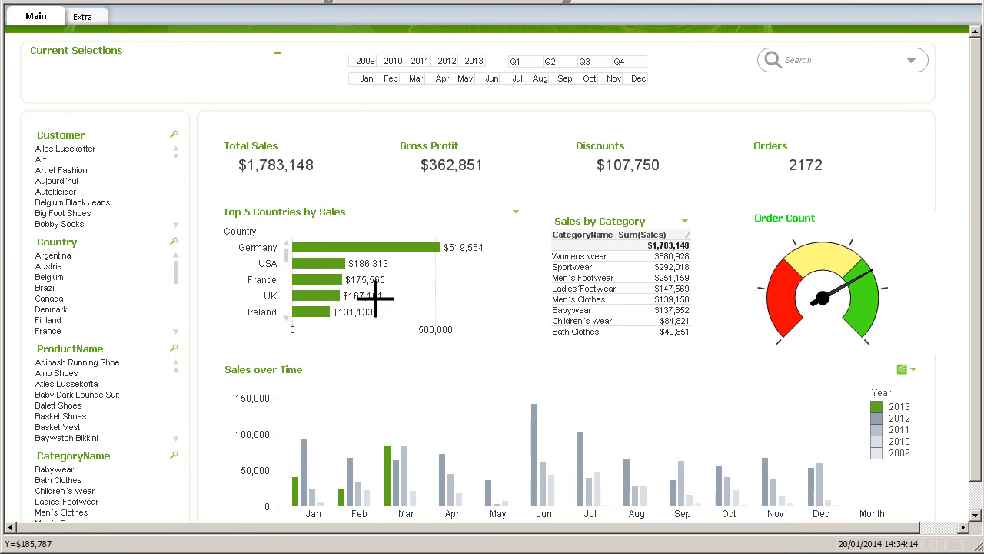
mouse_move(375, 214)
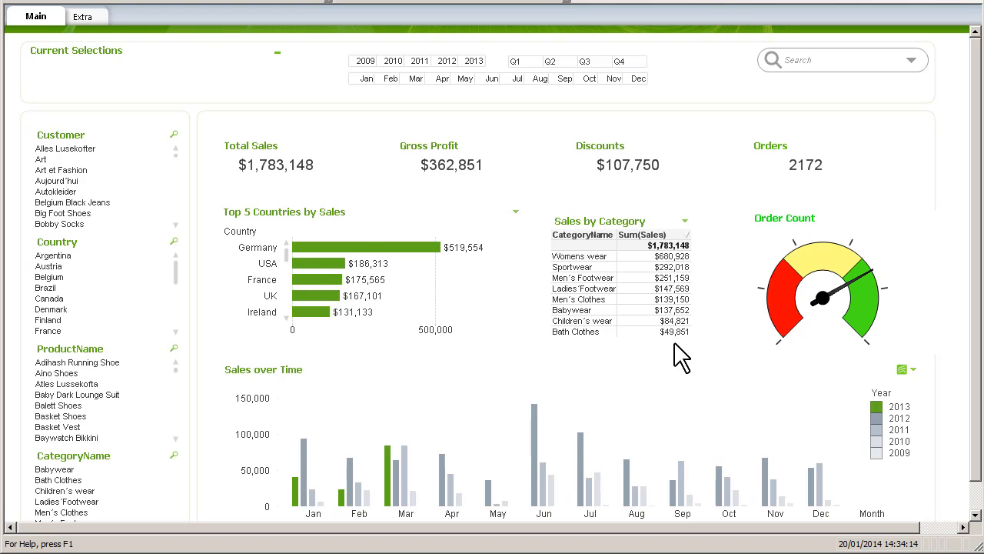
mouse_move(221, 306)
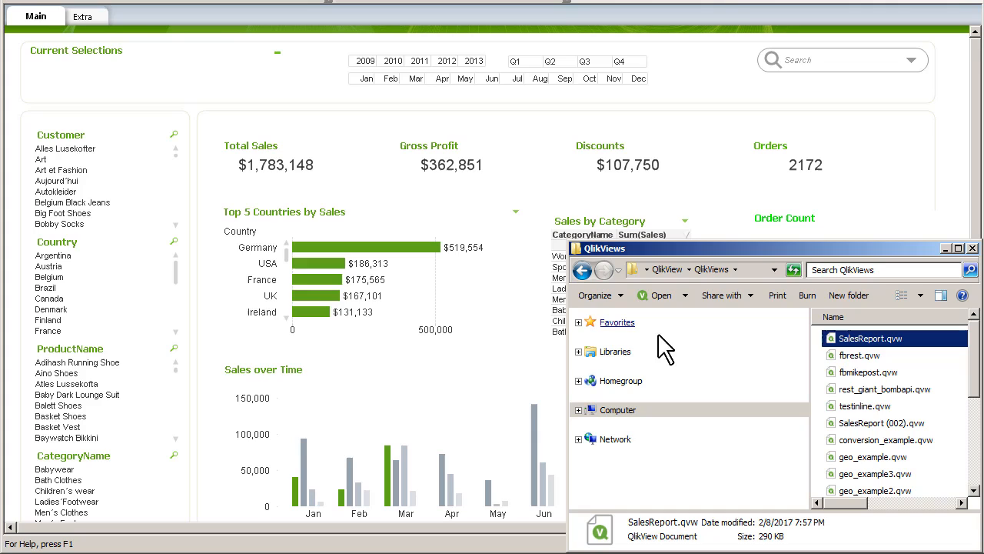
mouse_move(871, 354)
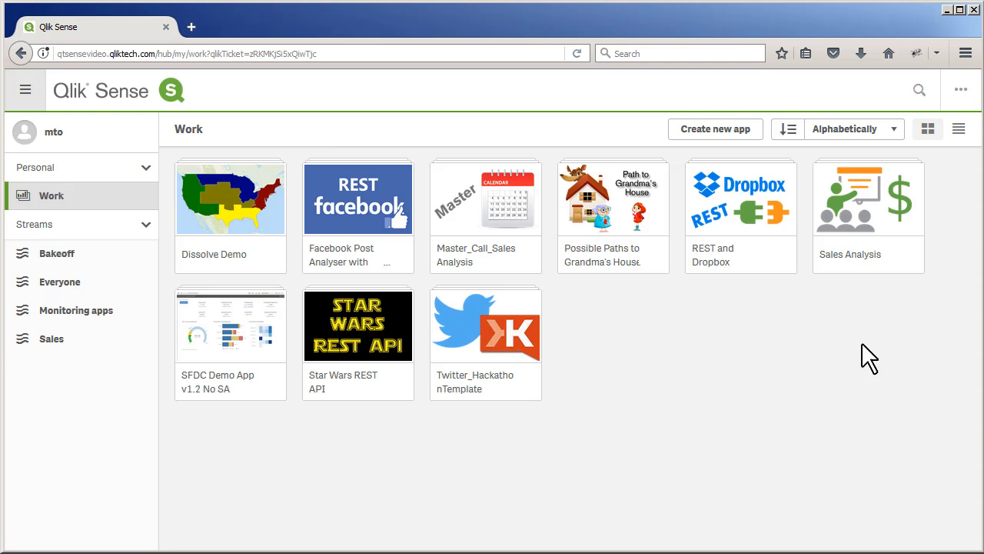
Step: Open the QlikView converter through the hub's Dev Hub menu
click(960, 90)
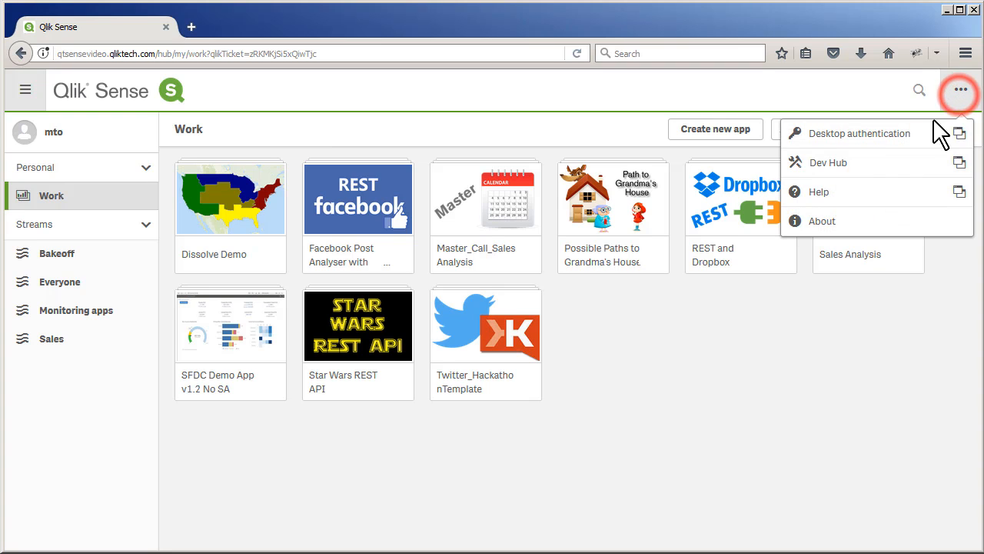
click(828, 163)
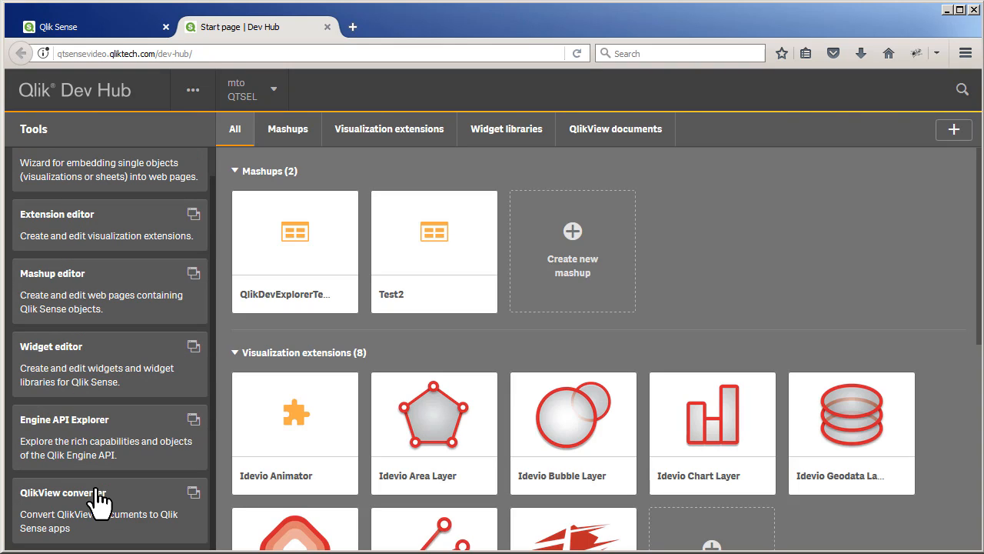
click(63, 493)
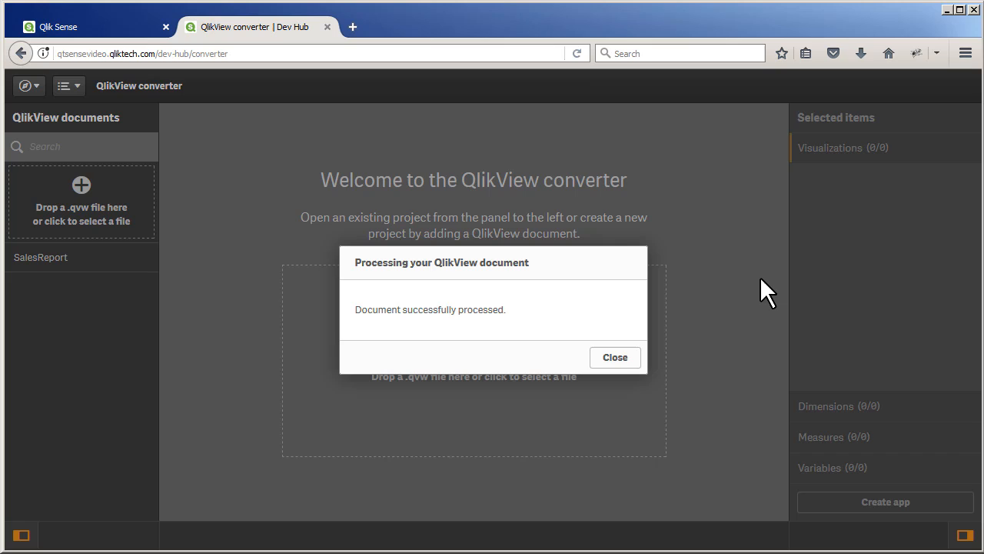
Step: Open the SalesReport conversion project, expand sheet SH01, and select Sales by Category
click(615, 357)
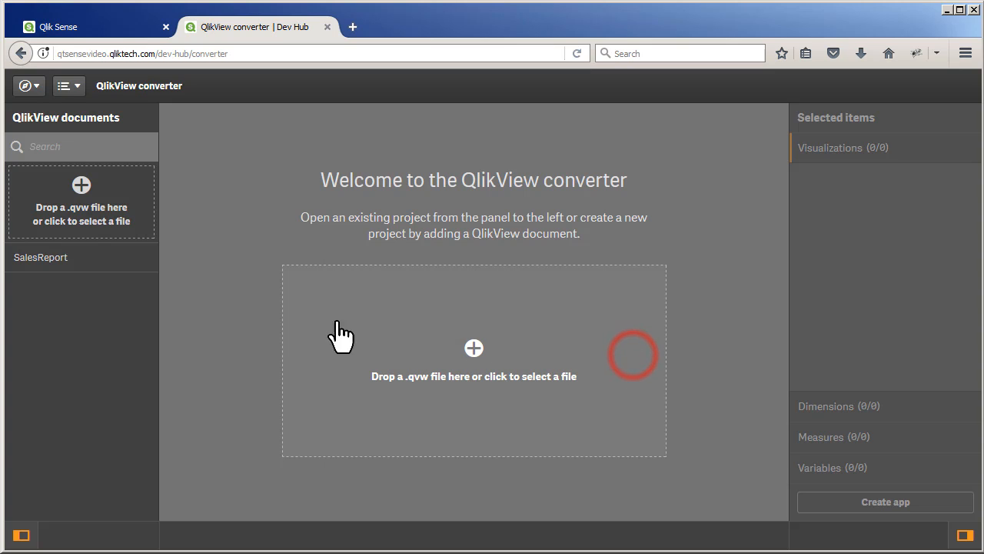
click(40, 257)
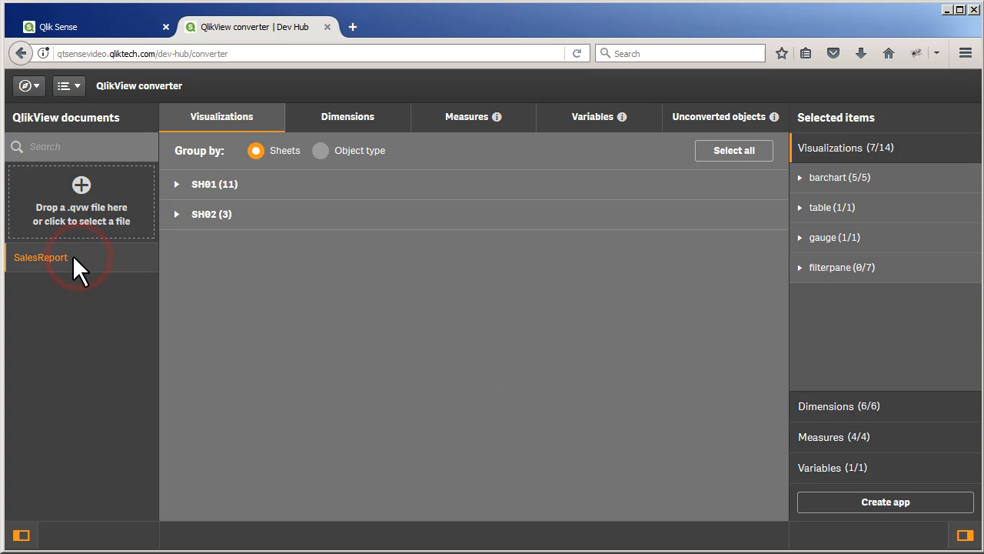
mouse_move(81, 273)
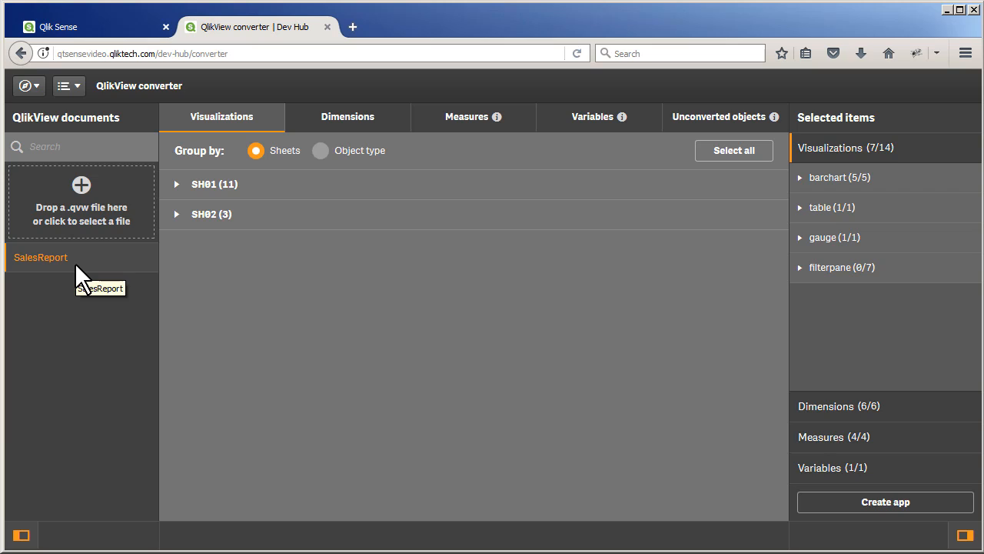
mouse_move(288, 208)
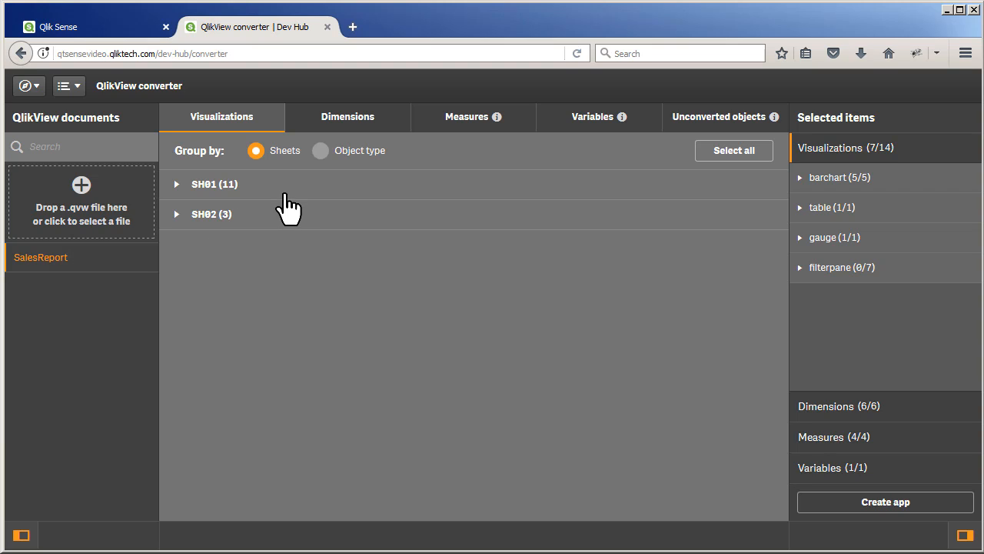
mouse_move(707, 219)
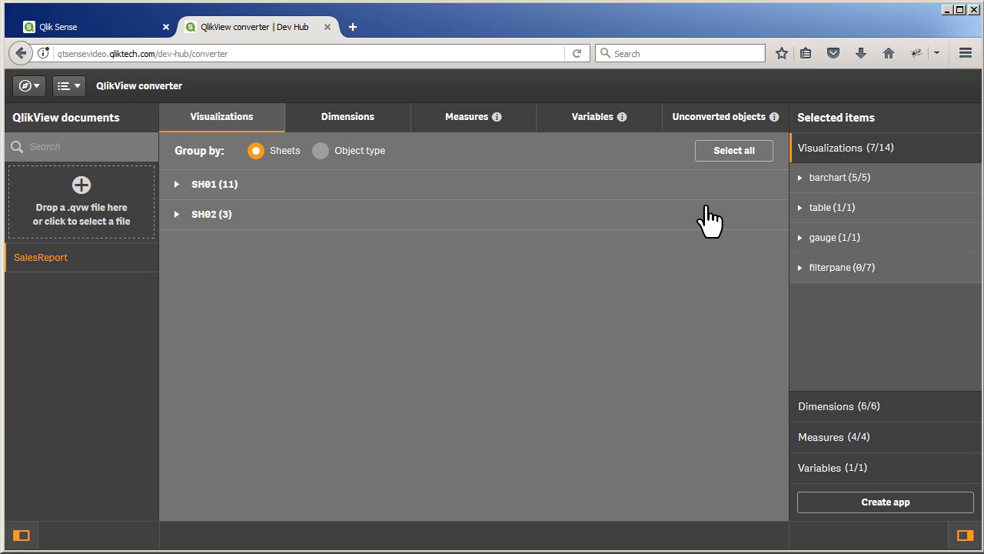
mouse_move(507, 269)
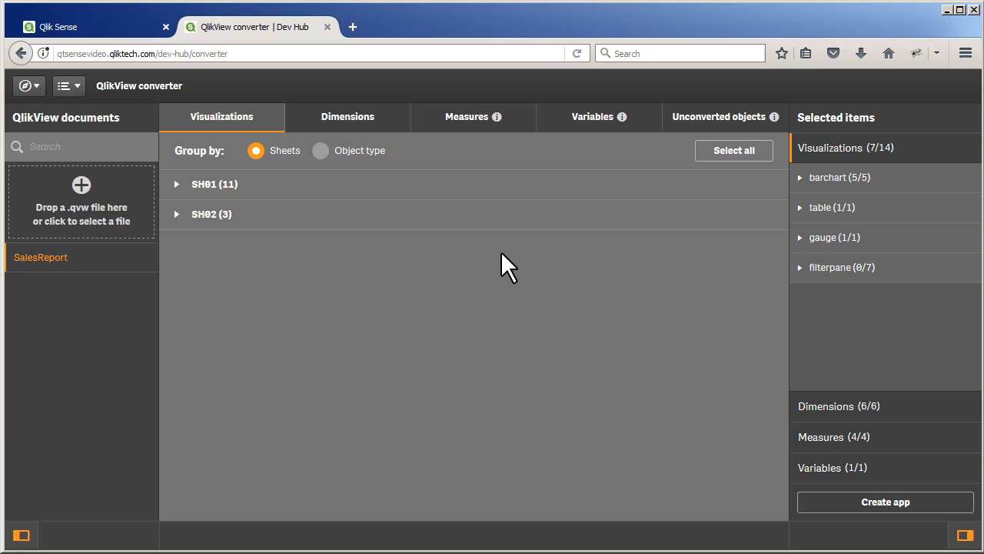
click(176, 184)
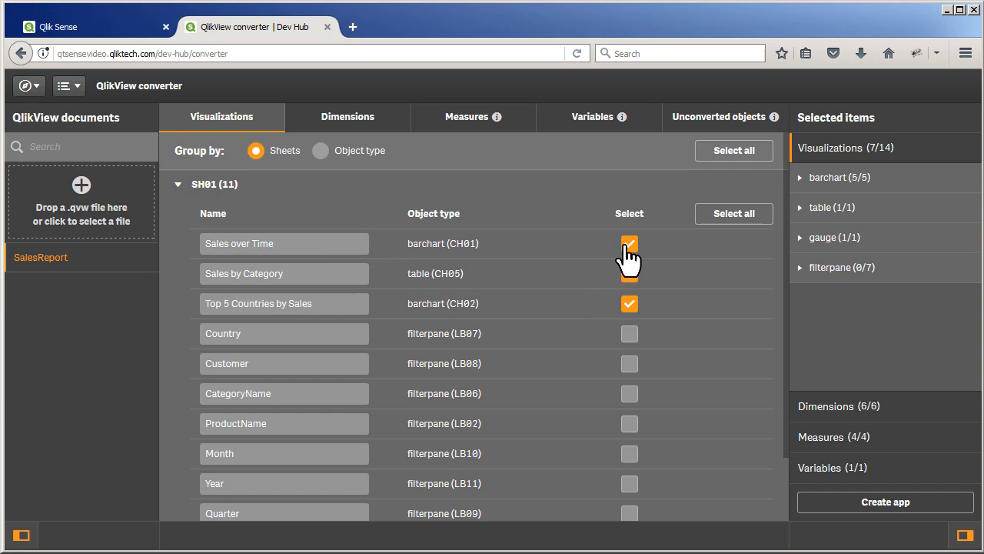
click(629, 272)
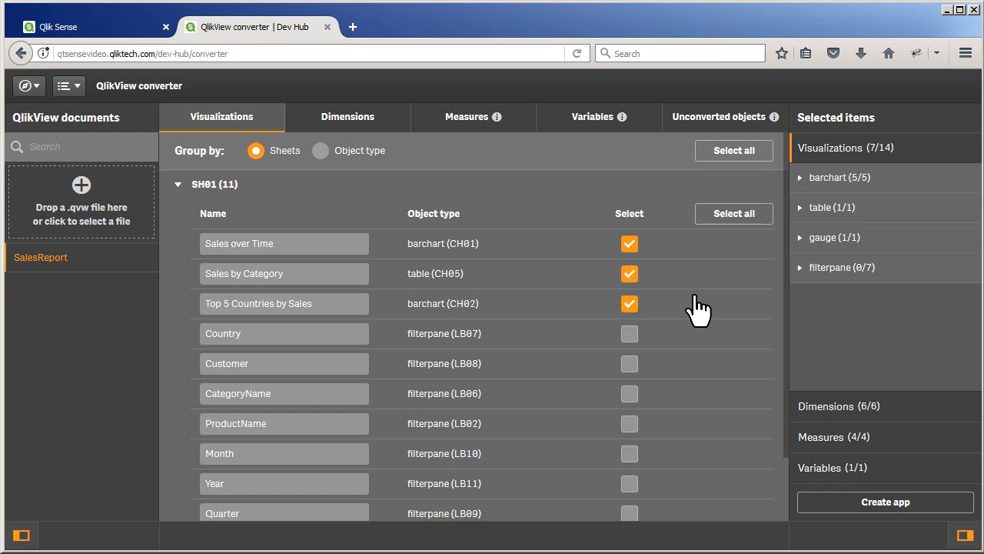
mouse_move(496, 349)
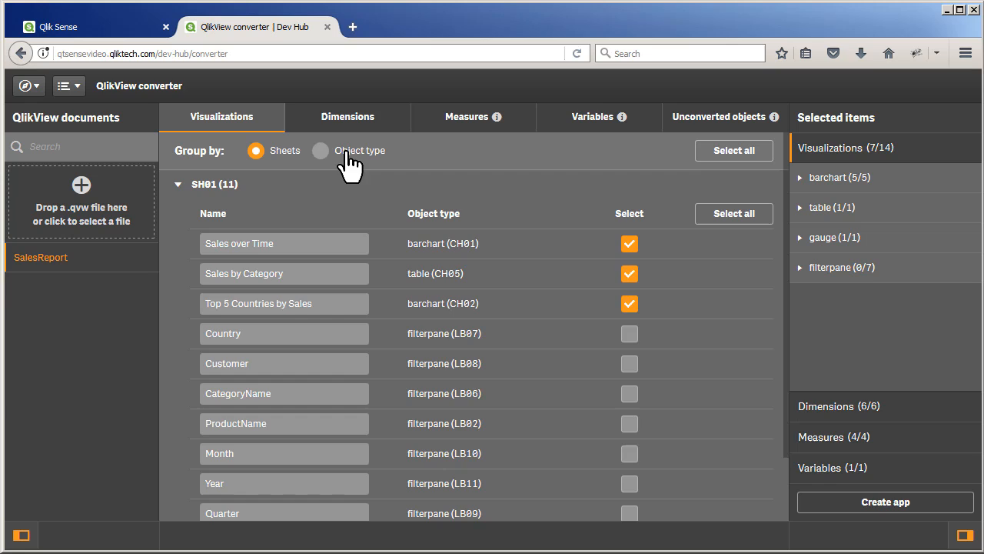
Step: Review the converter's Dimensions, Measures, Variables and Unconverted objects tabs for SalesReport
click(347, 116)
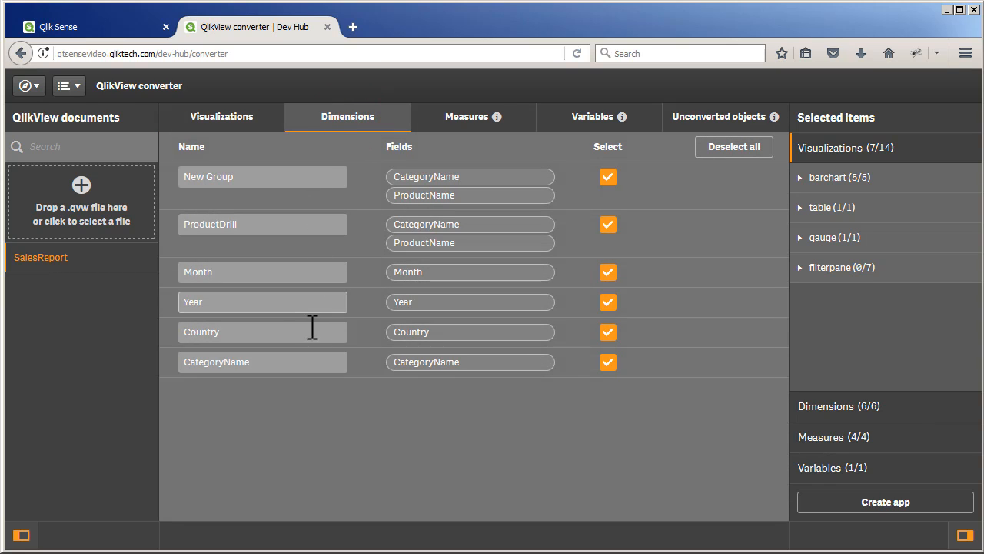
click(473, 116)
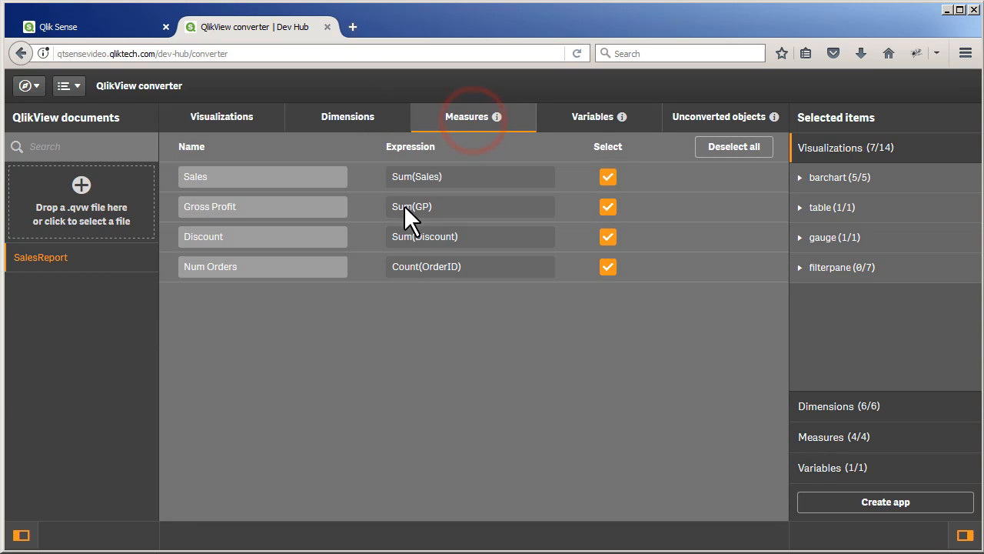
click(593, 116)
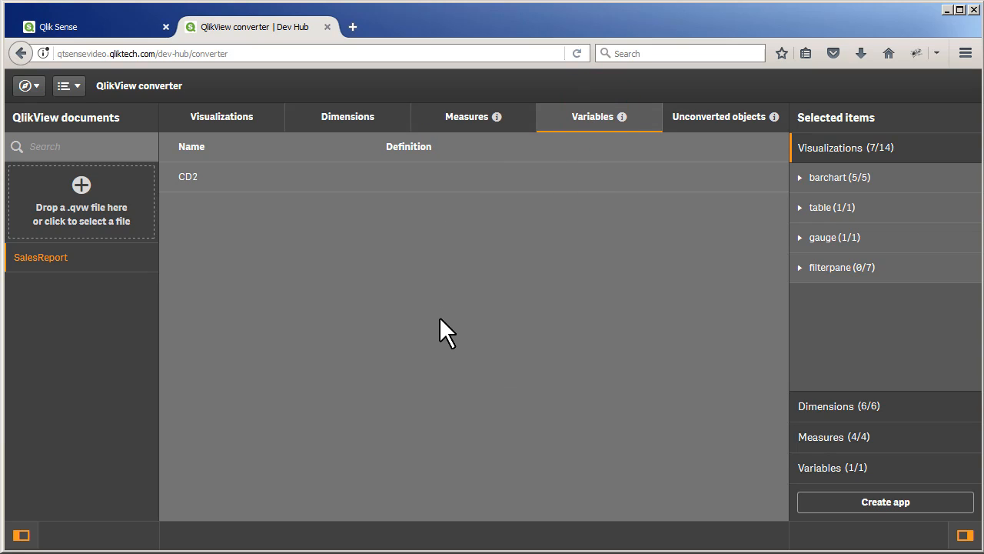
click(719, 116)
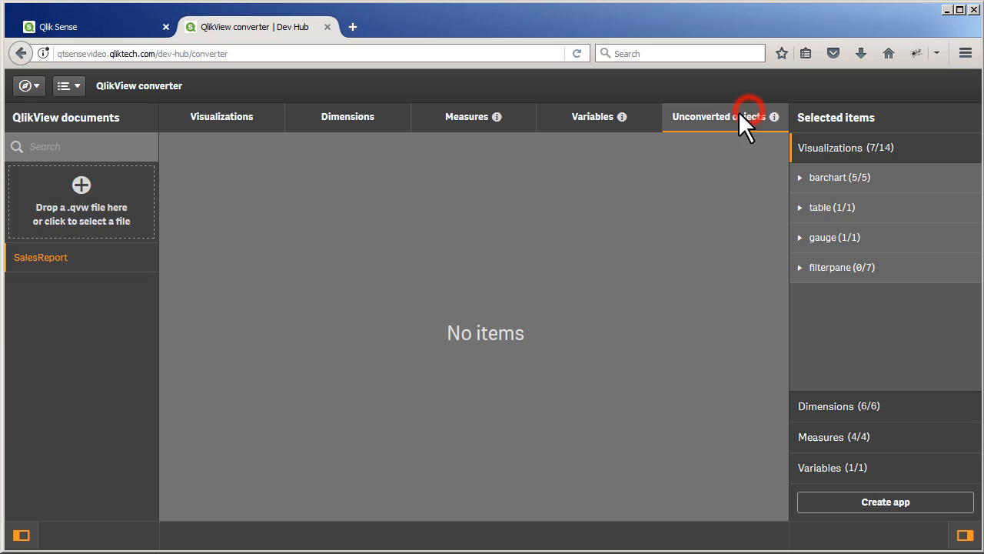
mouse_move(458, 373)
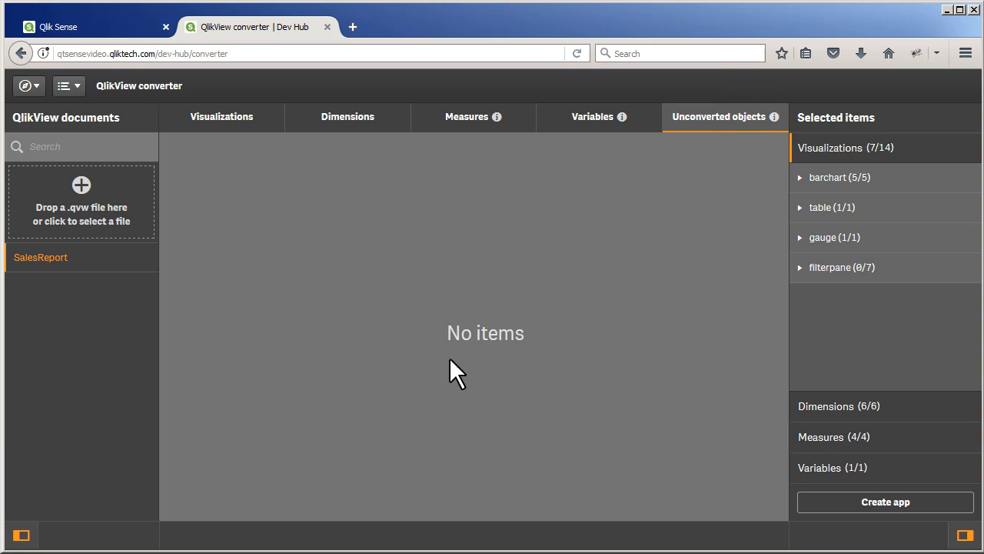
mouse_move(505, 342)
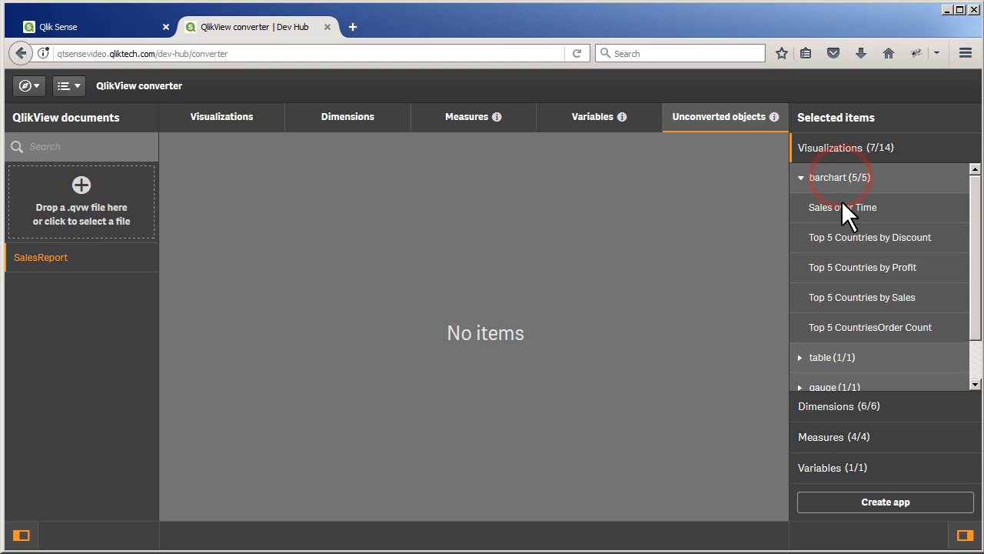
mouse_move(840, 361)
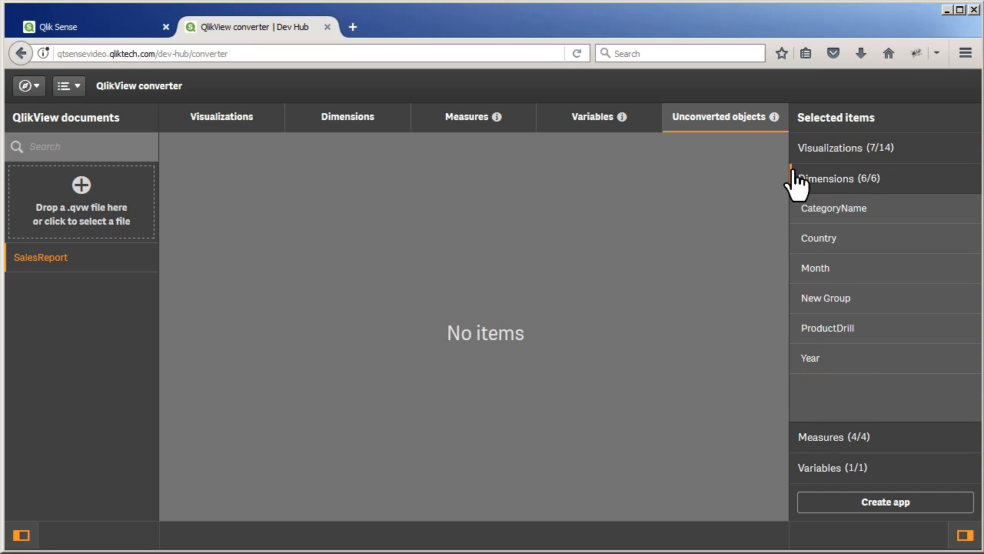
mouse_move(792, 188)
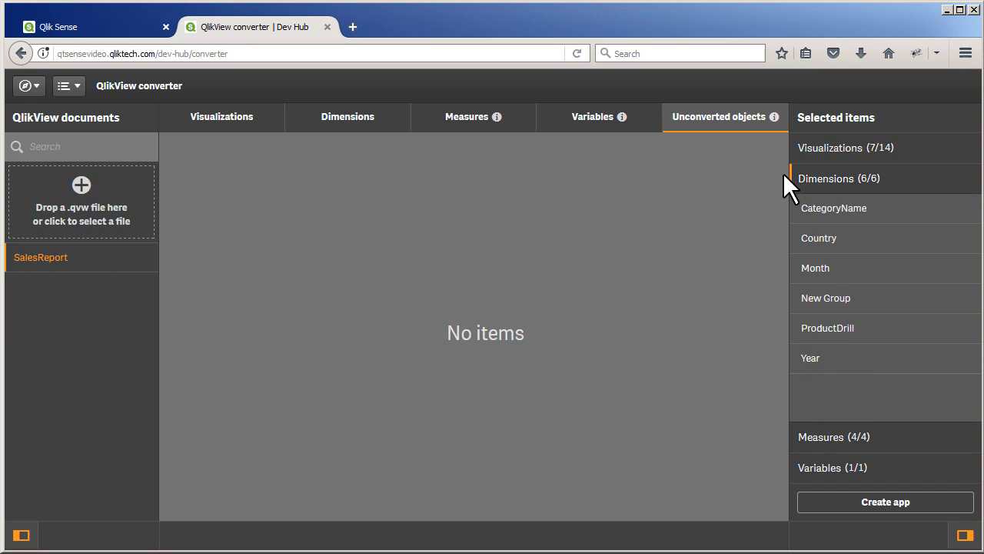
mouse_move(835, 408)
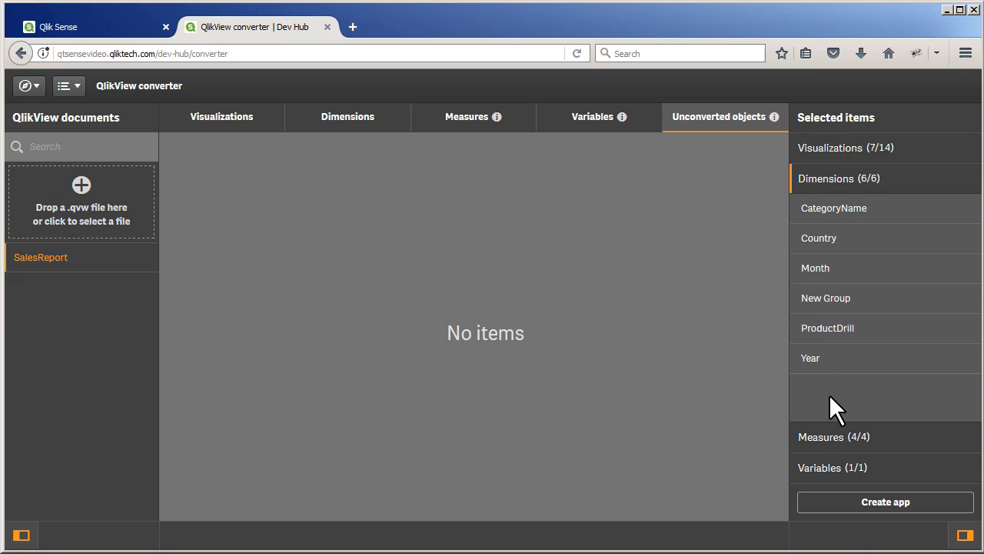
Step: Create the SalesReport app from the selected items and return to the hub
click(885, 501)
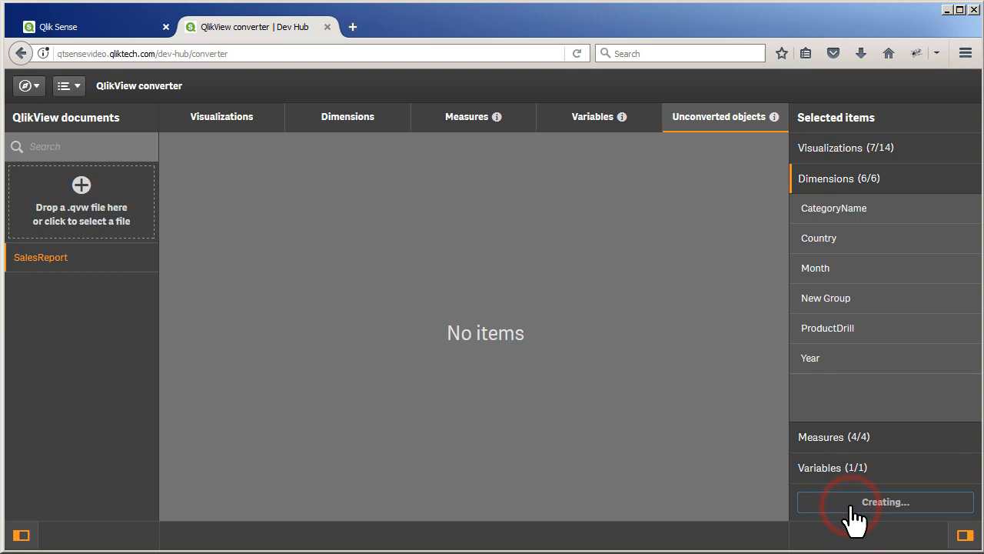
mouse_move(500, 350)
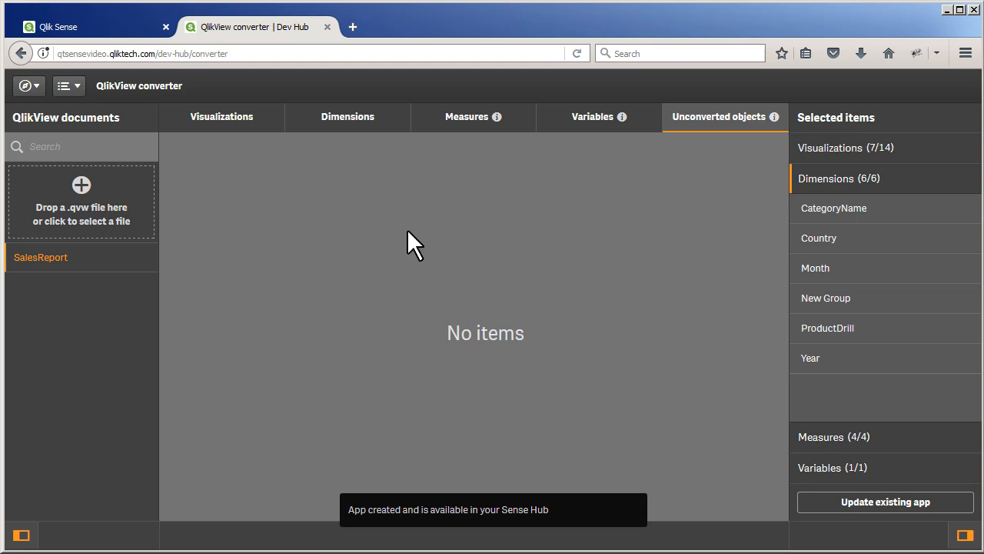
click(89, 26)
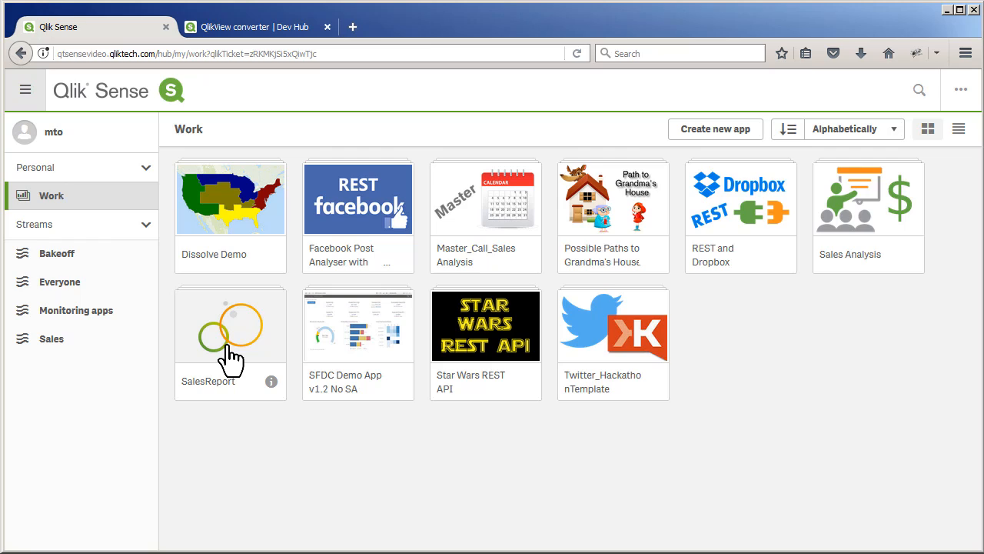
Step: Open the new SalesReport app from its tile in the hub
click(230, 323)
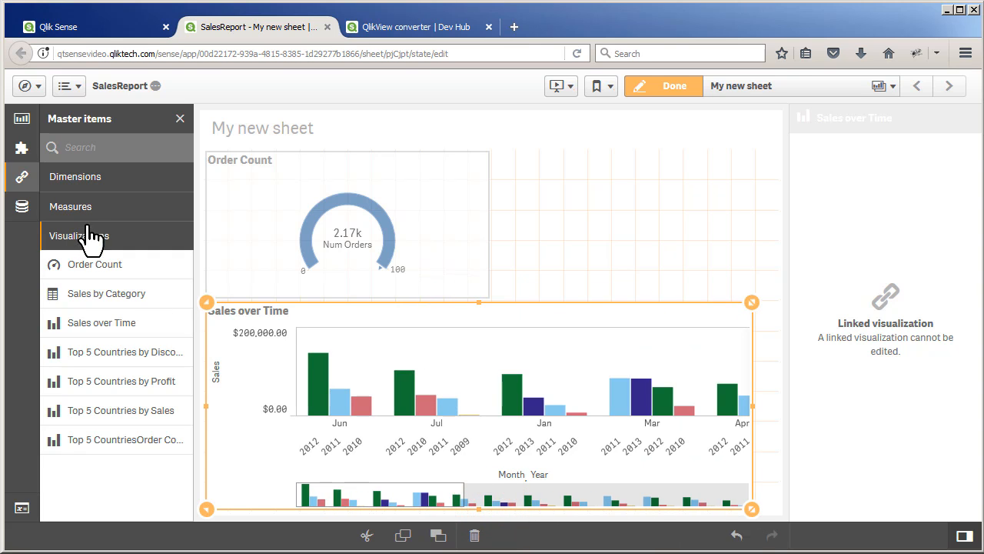
click(70, 206)
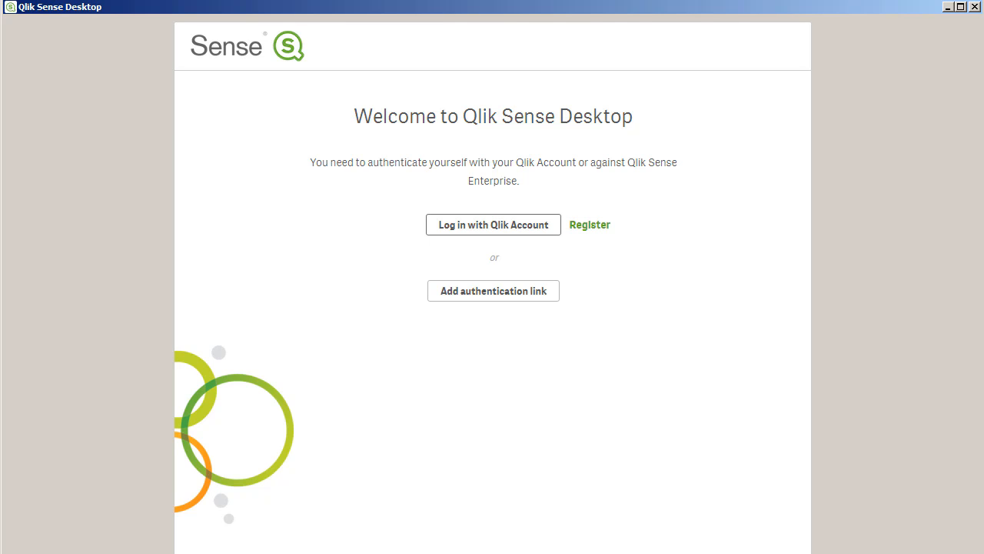
Step: Enter user name 'qt' on the login form, go back, and log in with a Qlik Account
click(493, 290)
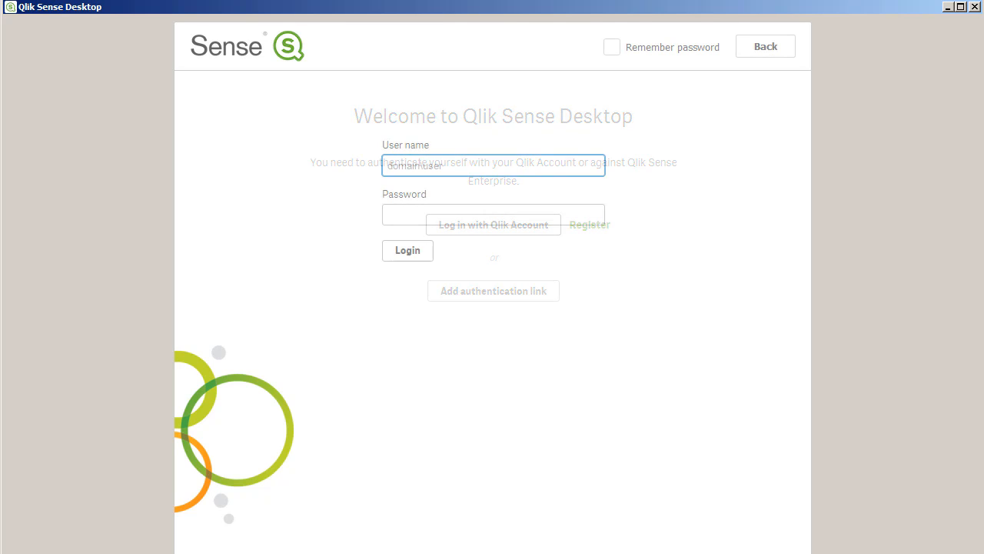
text(qtsel\mt)
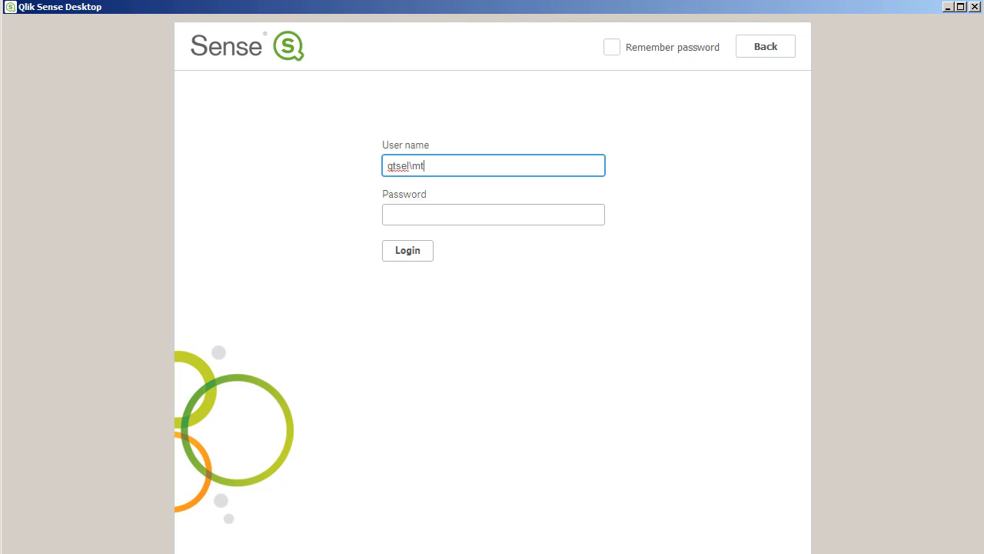
click(407, 250)
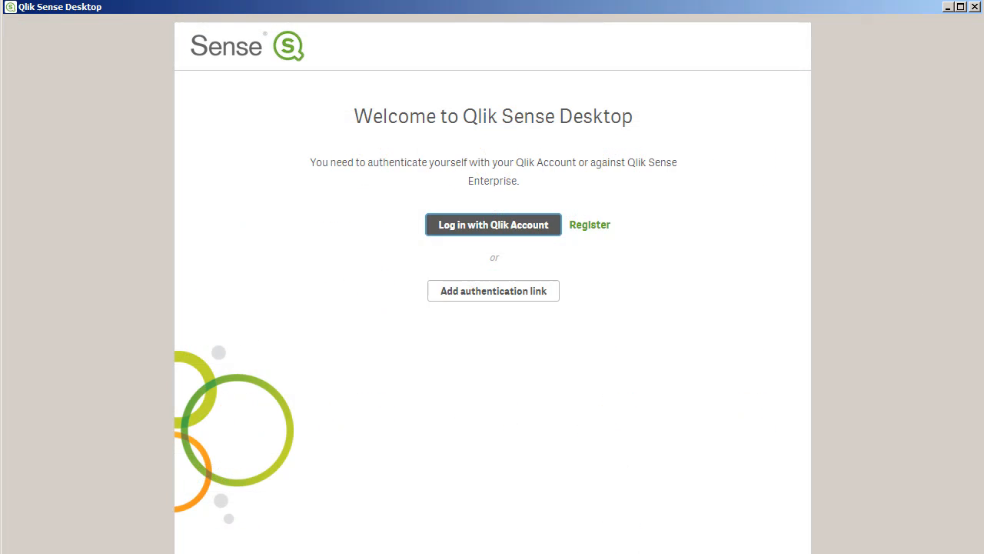
click(493, 224)
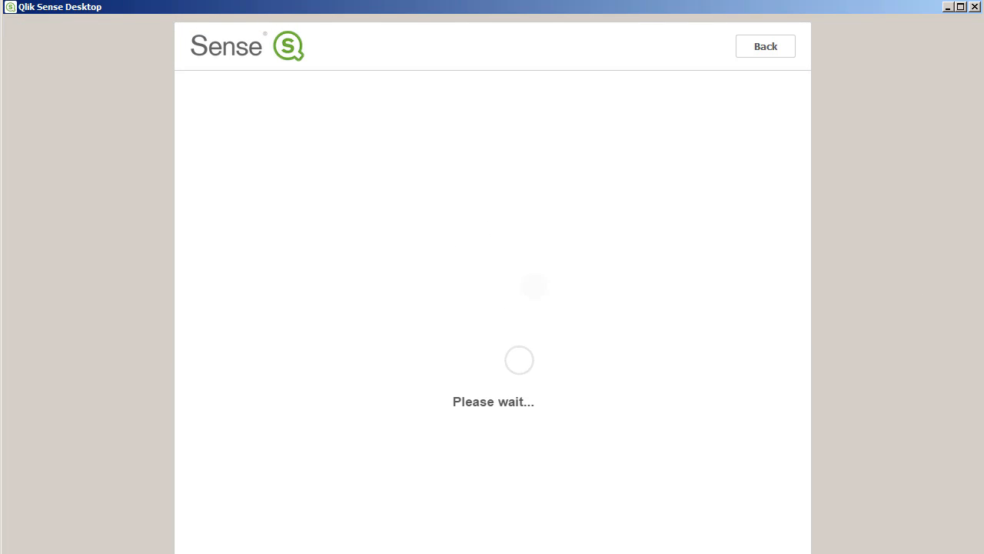